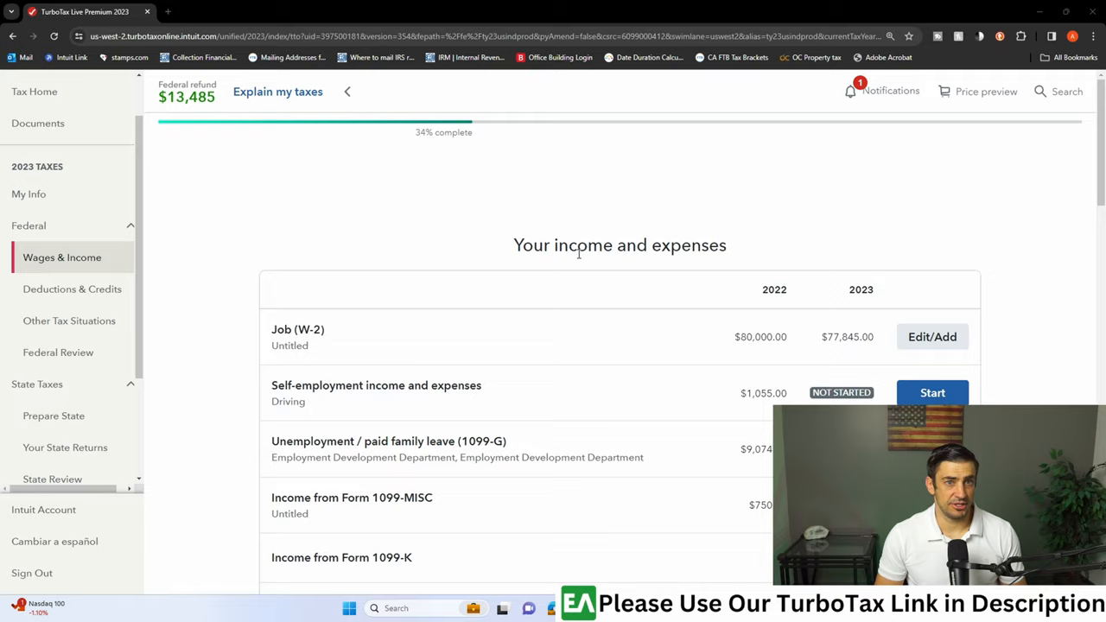
# Revisit Miscellaneous Income under Less Common Income and reopen the Coverdell ESA/529 (Form 1099-Q) topic.
pyautogui.scroll(-3)
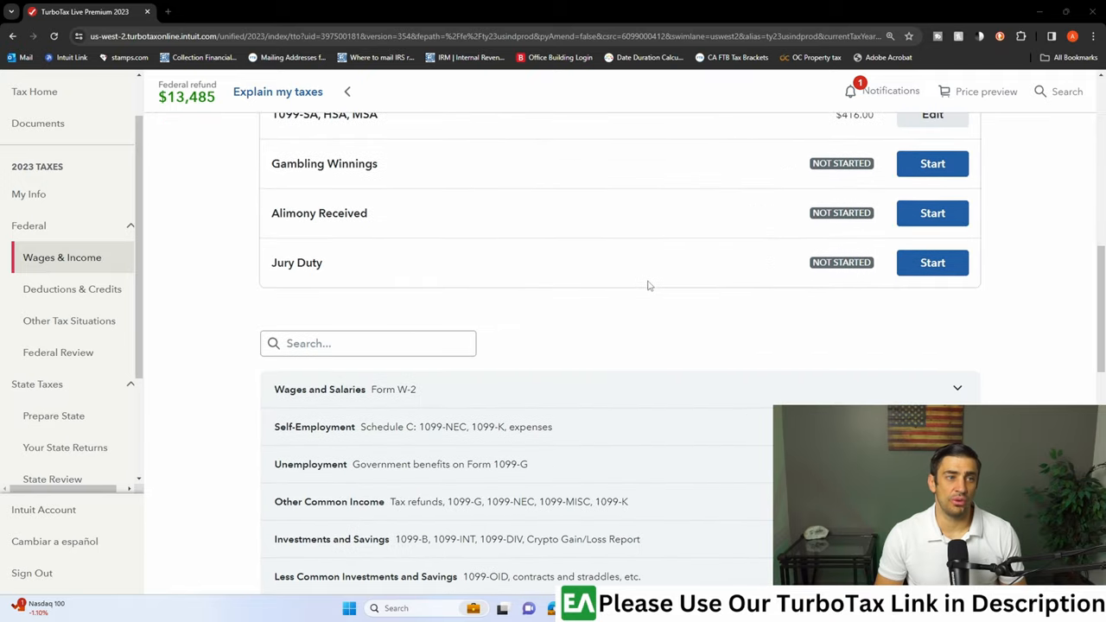
pyautogui.moveTo(510, 346)
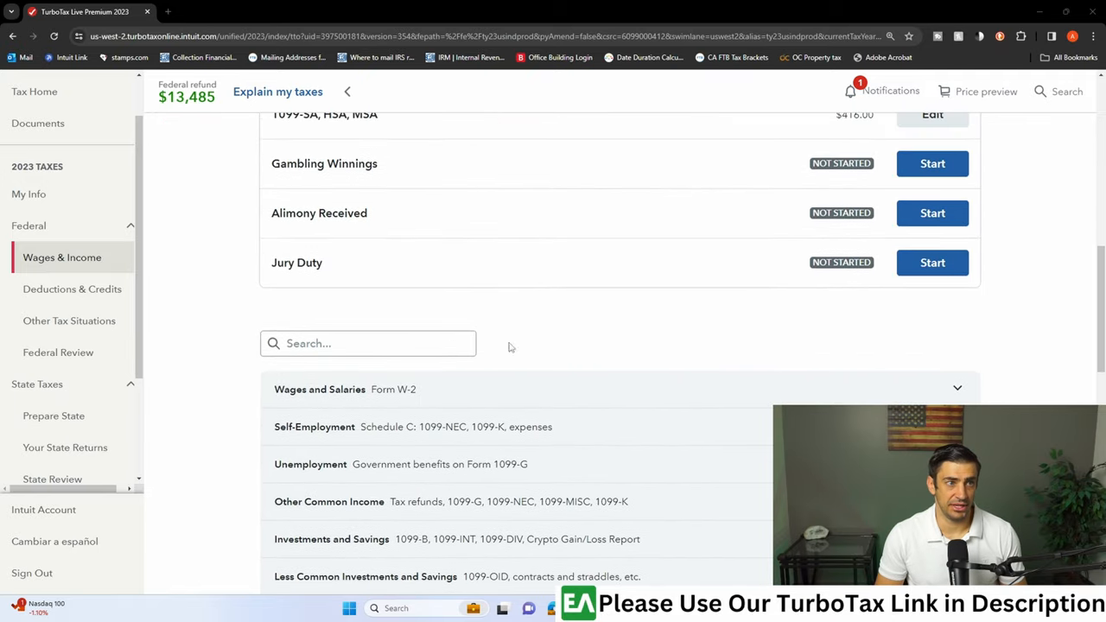
pyautogui.scroll(-3)
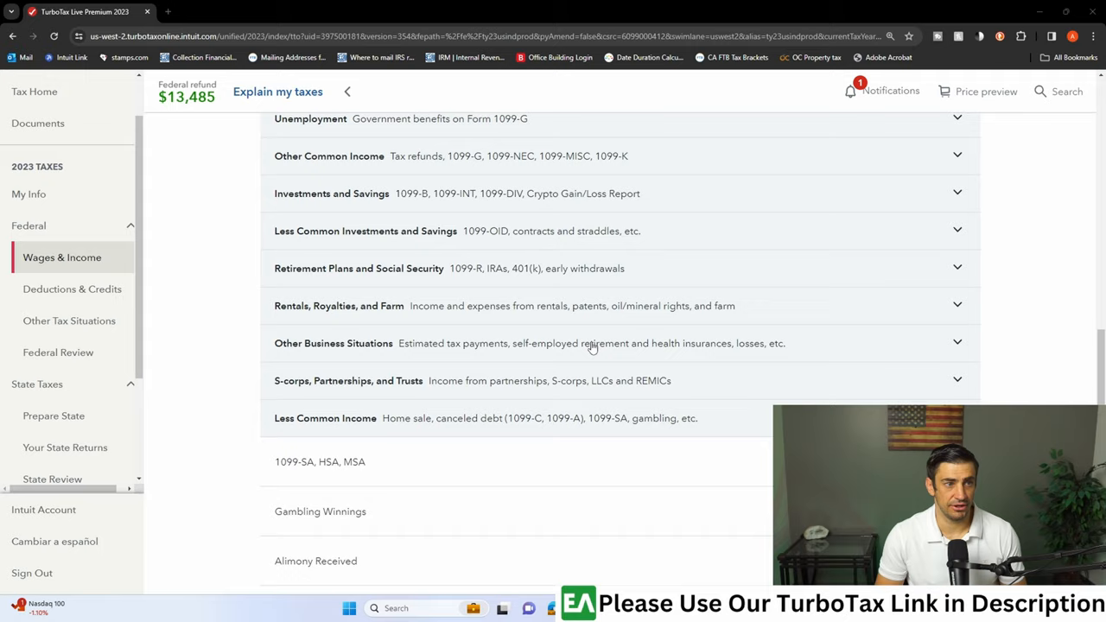
pyautogui.scroll(-3)
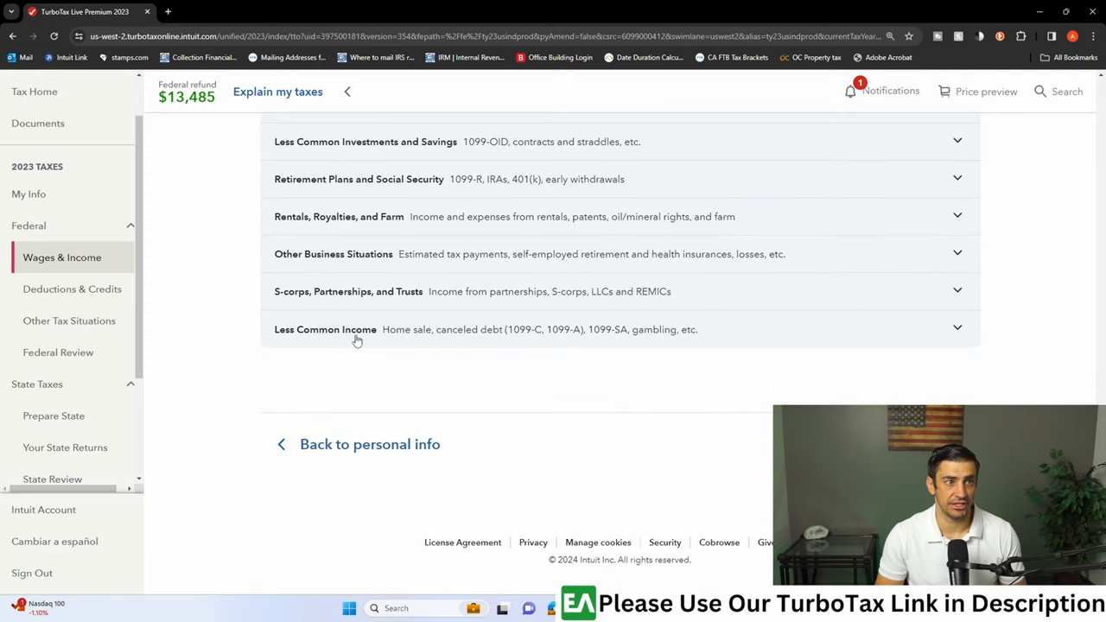
pyautogui.click(325, 329)
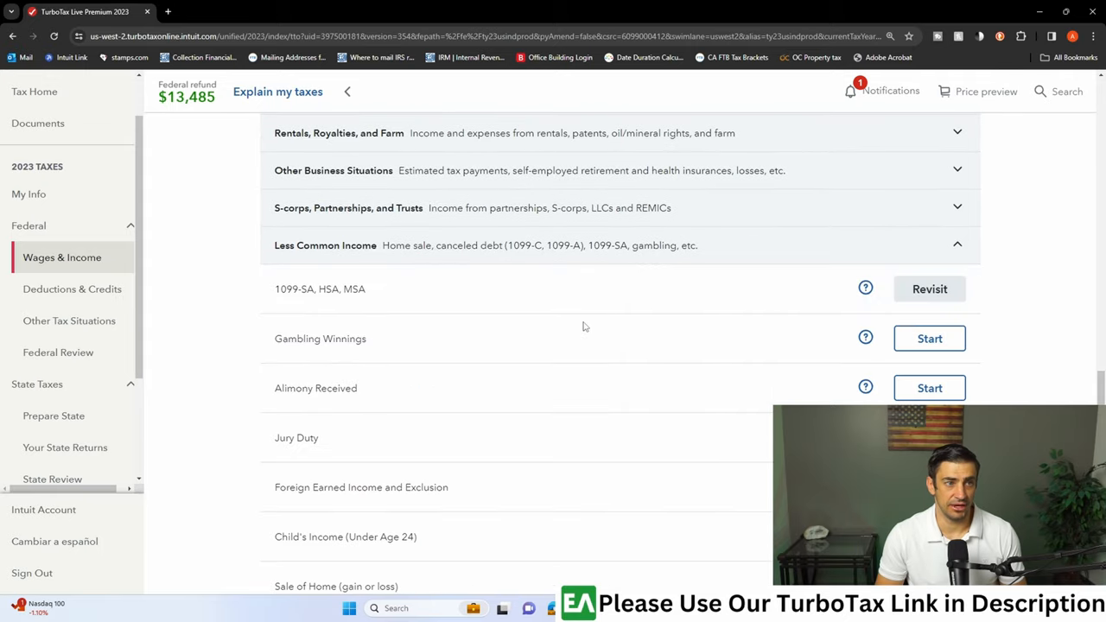
pyautogui.scroll(-3)
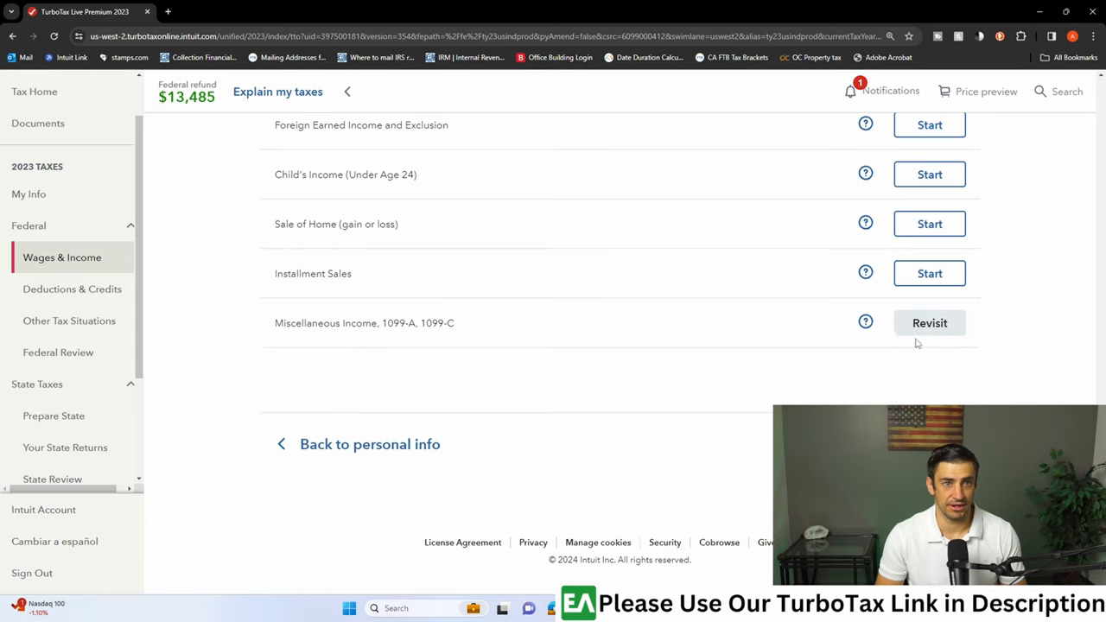
pyautogui.click(928, 322)
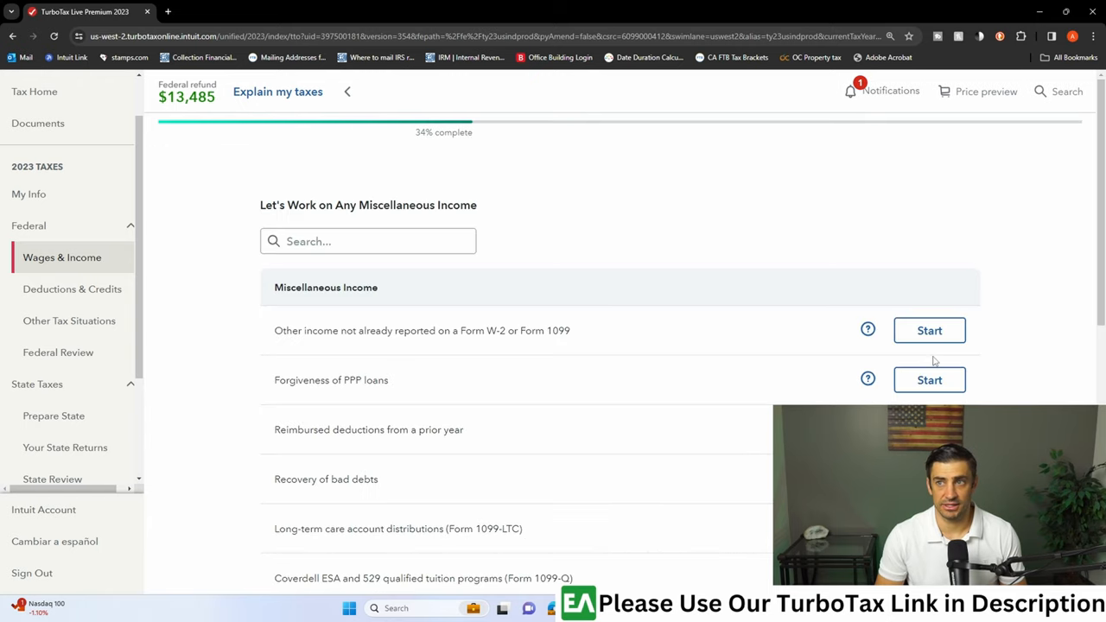
pyautogui.moveTo(738, 264)
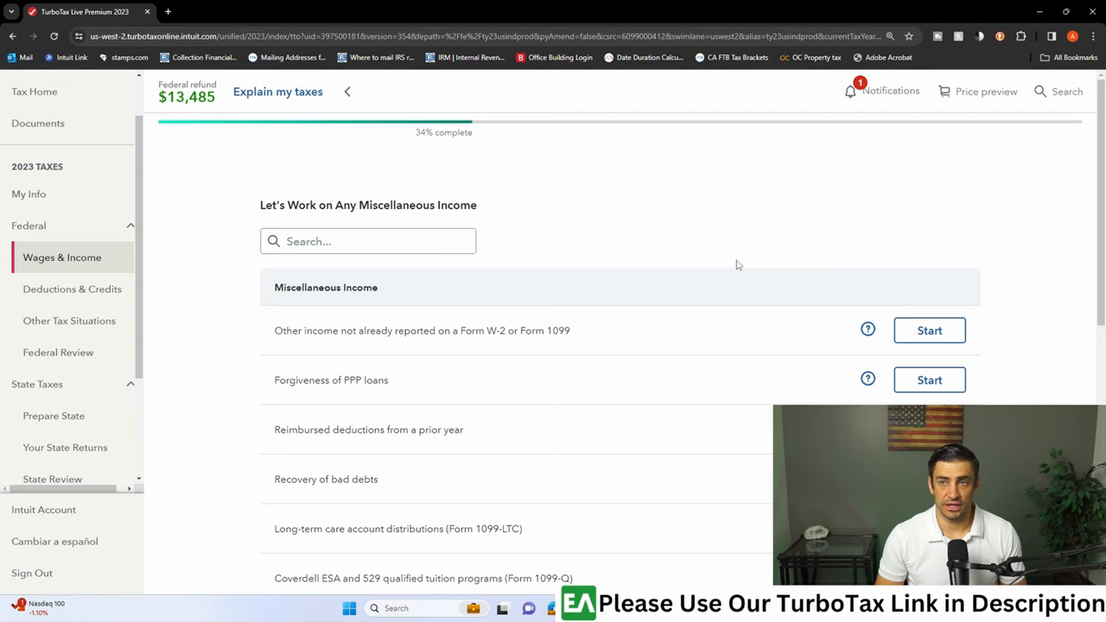
pyautogui.scroll(-3)
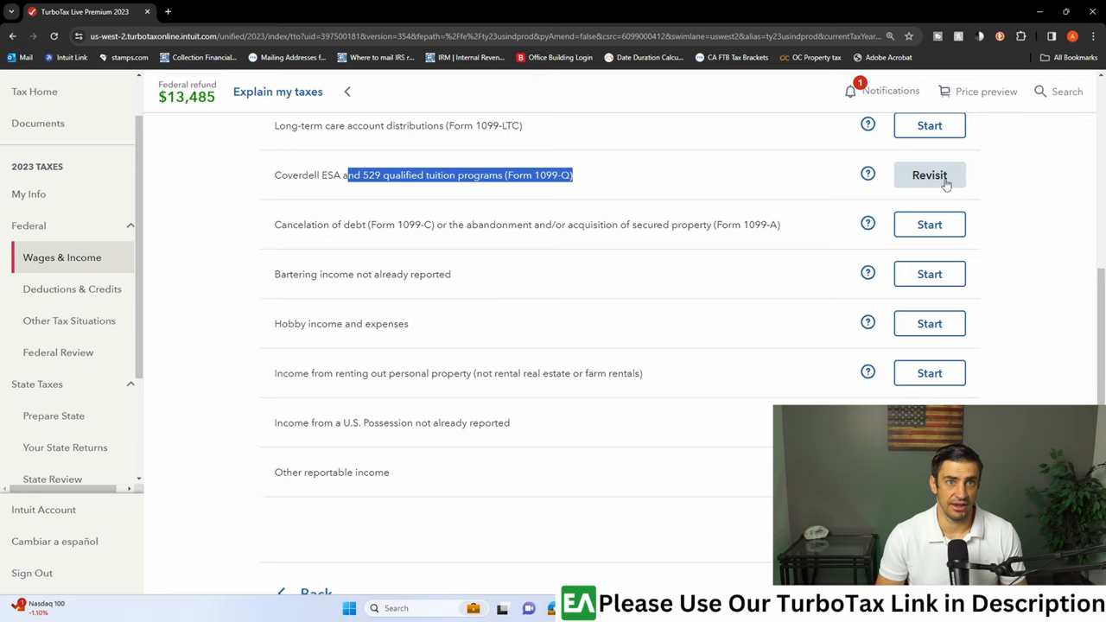
pyautogui.click(928, 174)
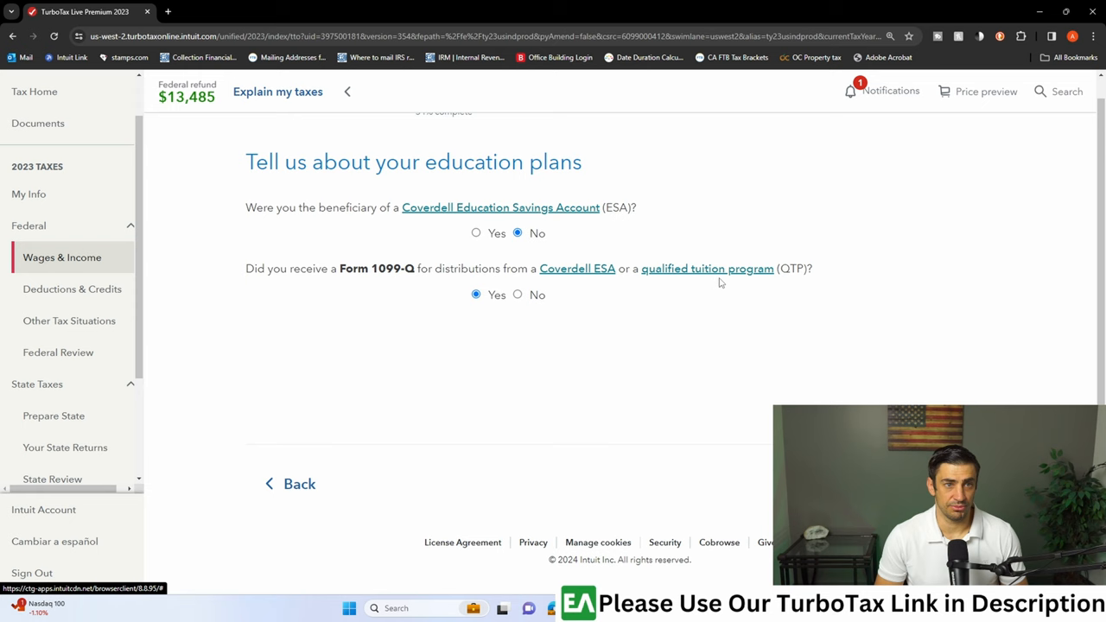
pyautogui.moveTo(734, 258)
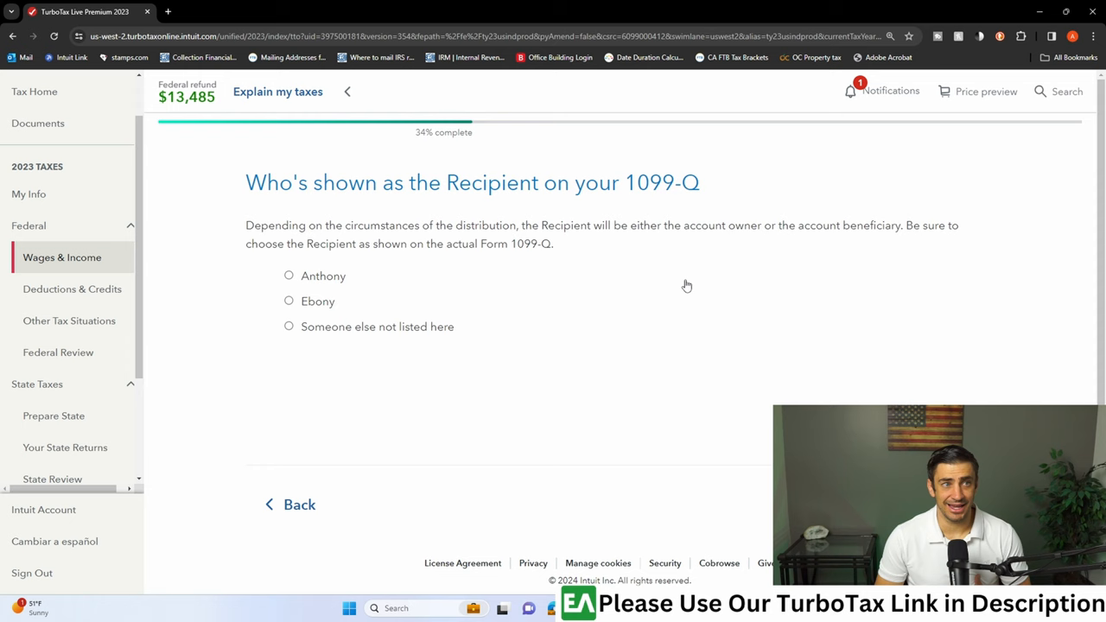
pyautogui.moveTo(684, 282)
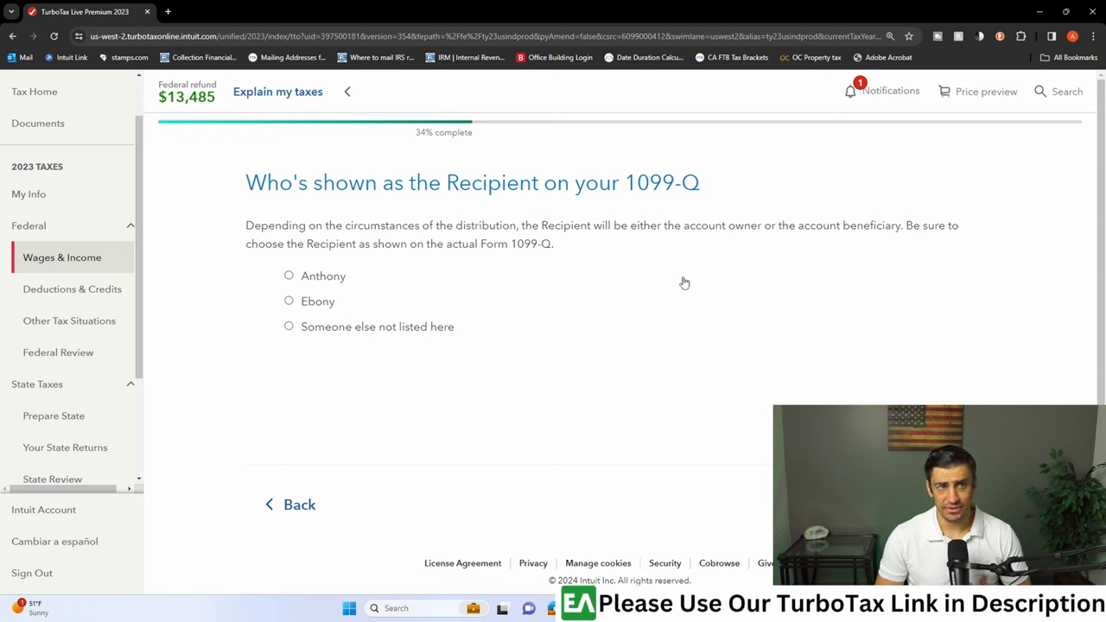
pyautogui.moveTo(392, 283)
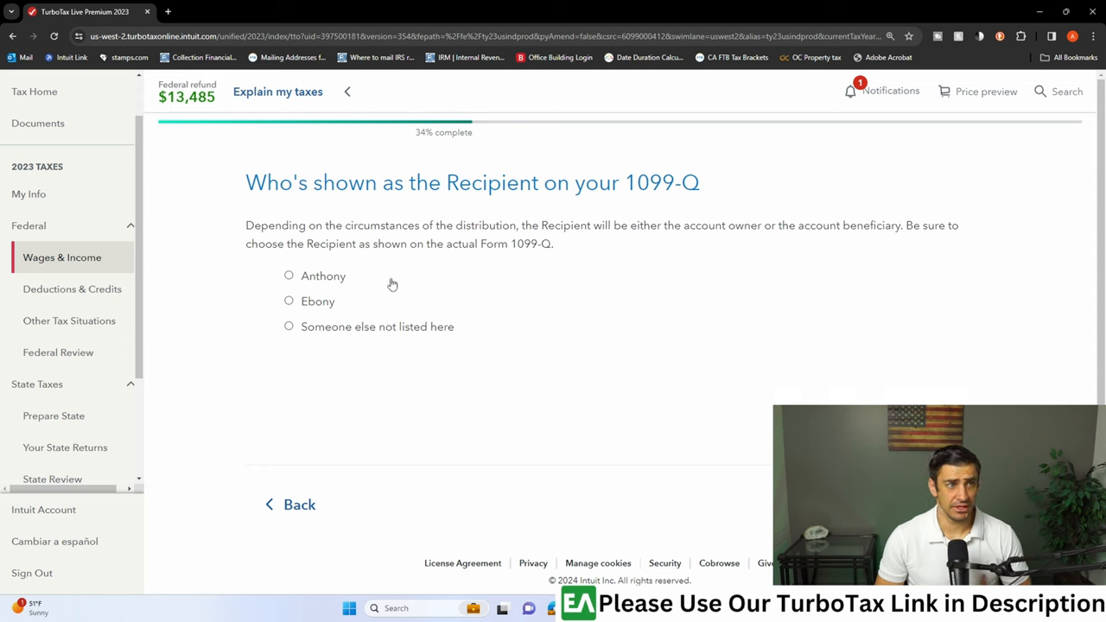
# Pick the 1099-Q recipient and add student 'Gran' as someone not already listed.
pyautogui.click(288, 275)
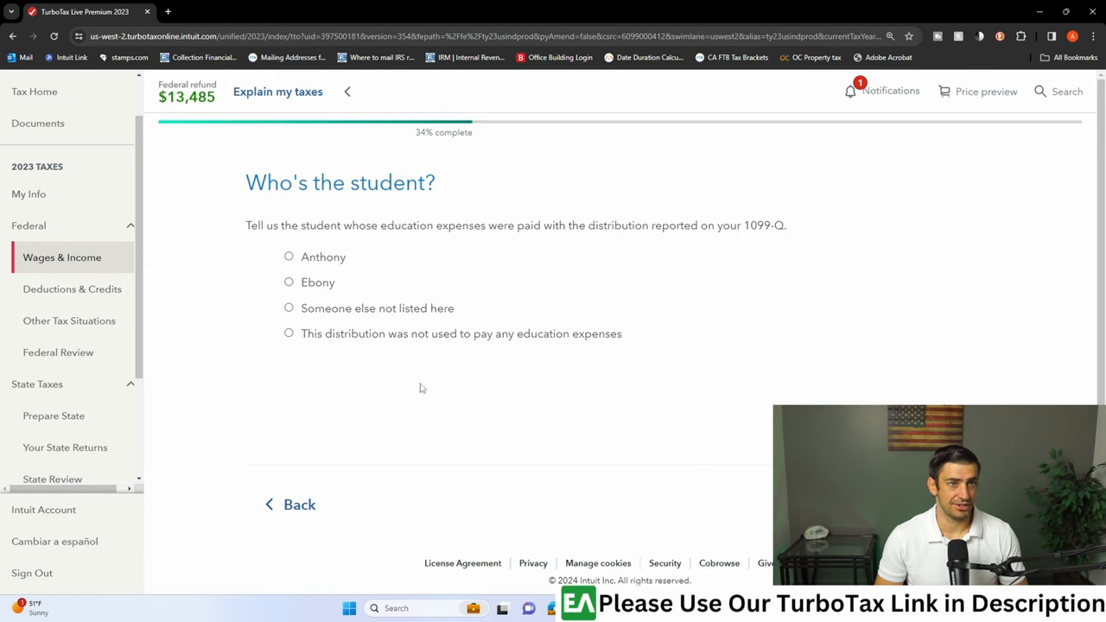
pyautogui.moveTo(286, 305)
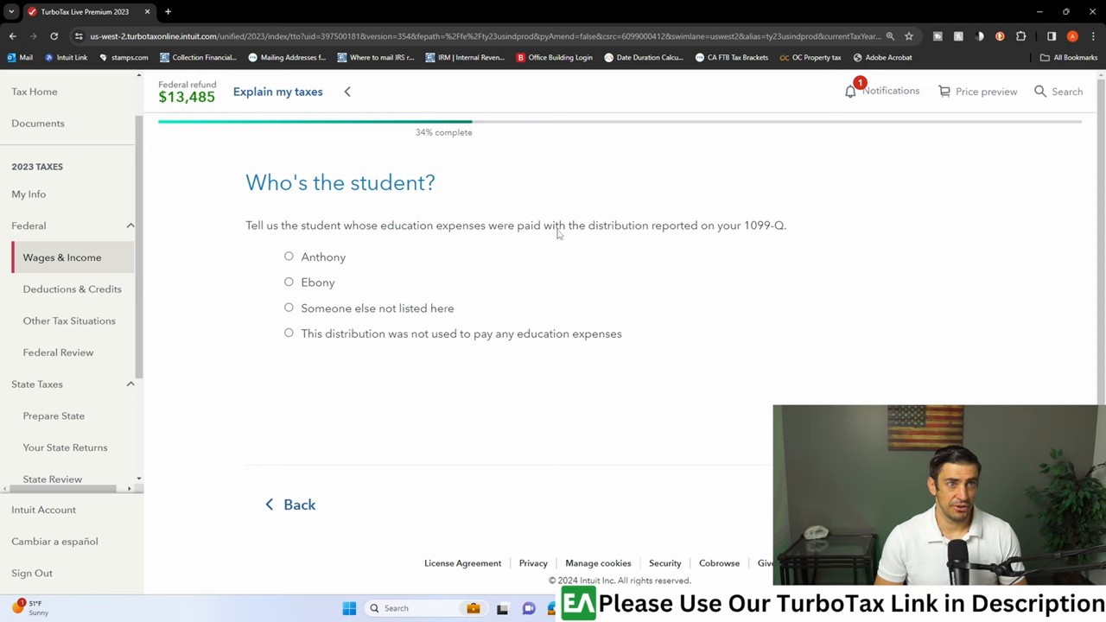
pyautogui.moveTo(376, 275)
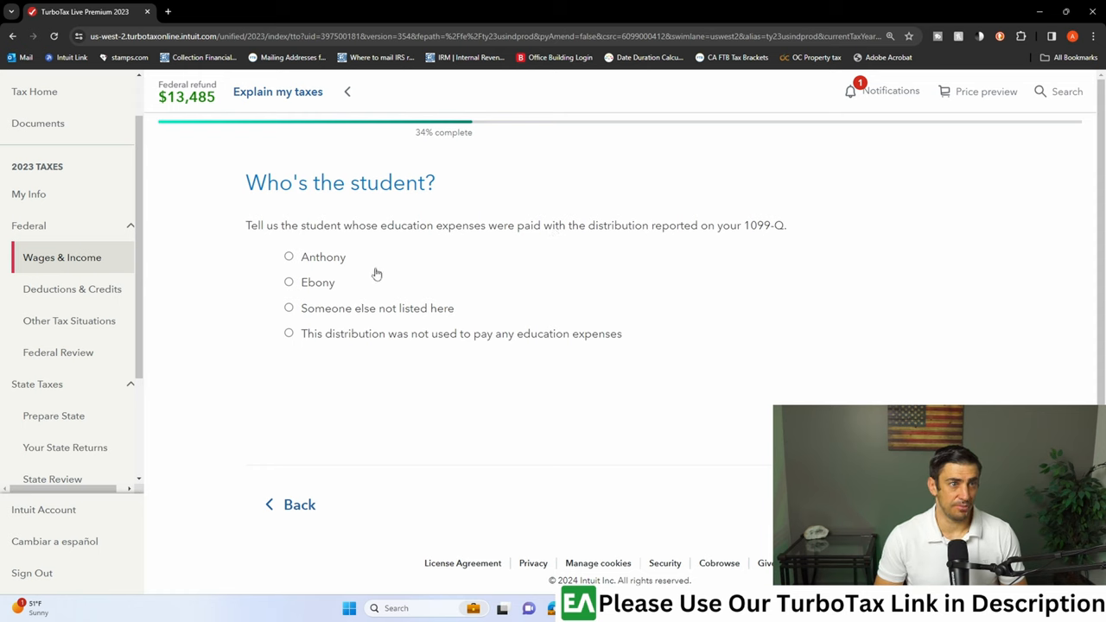
pyautogui.click(288, 308)
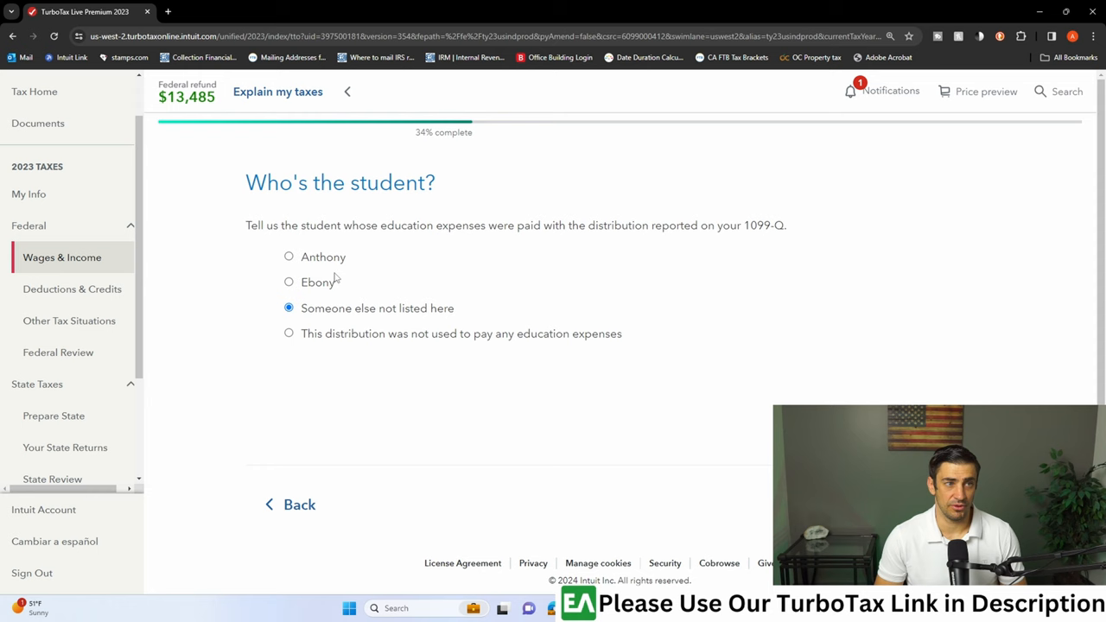
pyautogui.moveTo(724, 366)
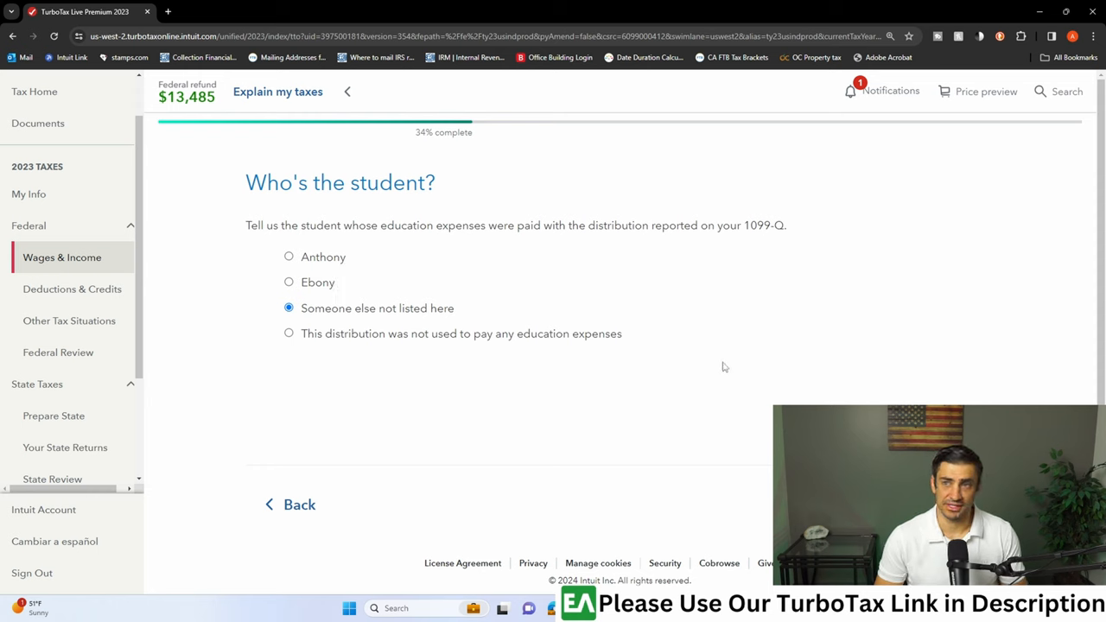
pyautogui.moveTo(343, 285)
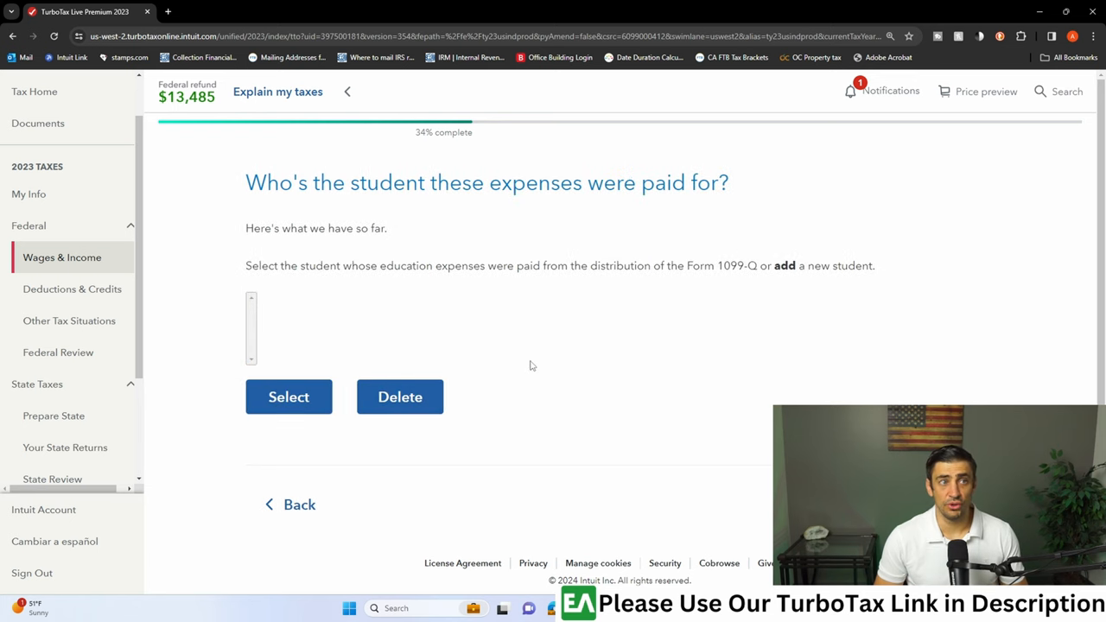
pyautogui.moveTo(886, 381)
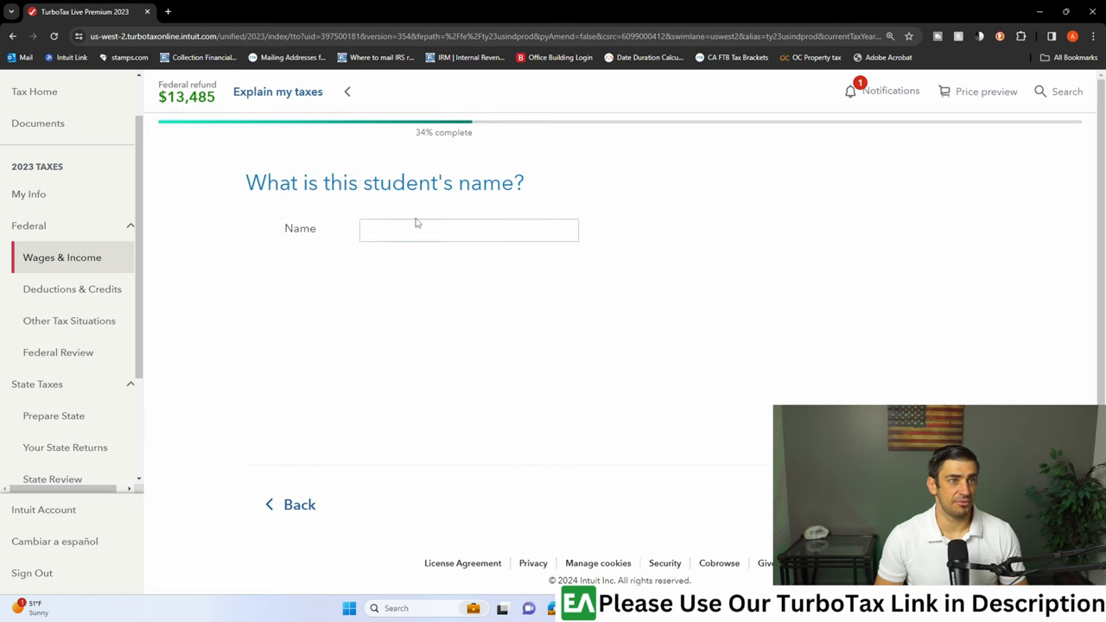
pyautogui.write('Gran')
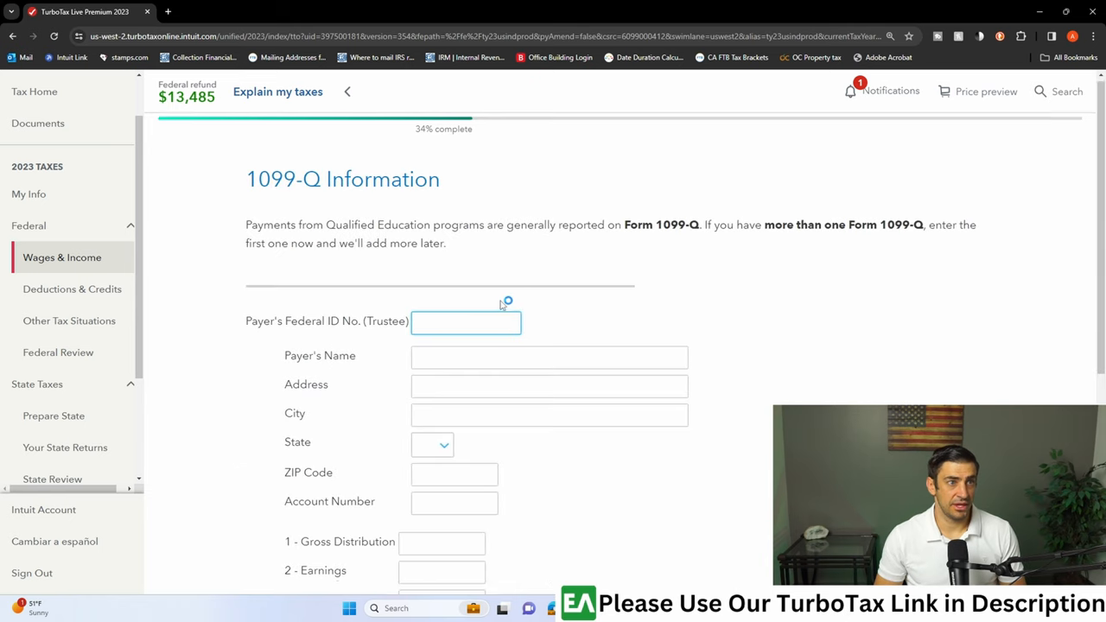
# Enter the payer's federal ID 12-3456679 and payer name 'bank'.
pyautogui.scroll(-3)
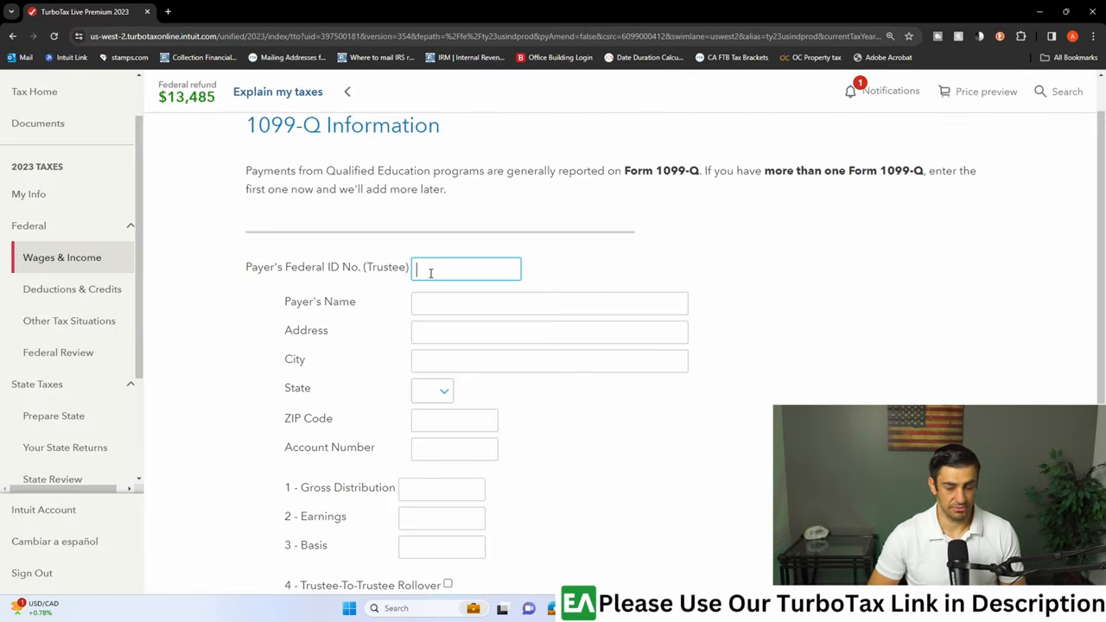
pyautogui.write('12-3456679')
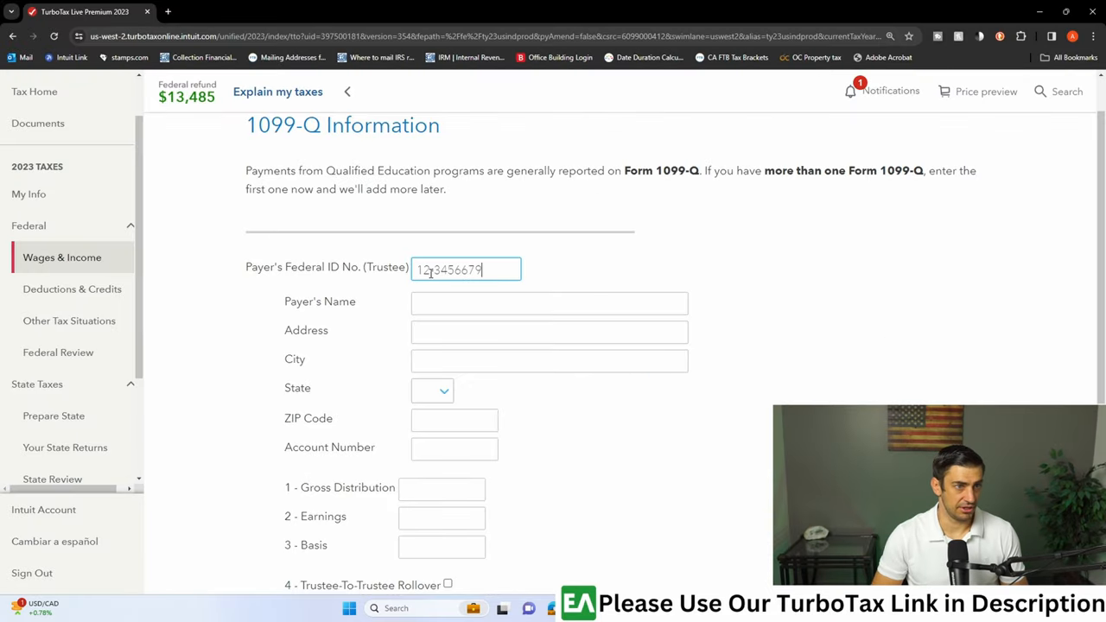
pyautogui.click(549, 302)
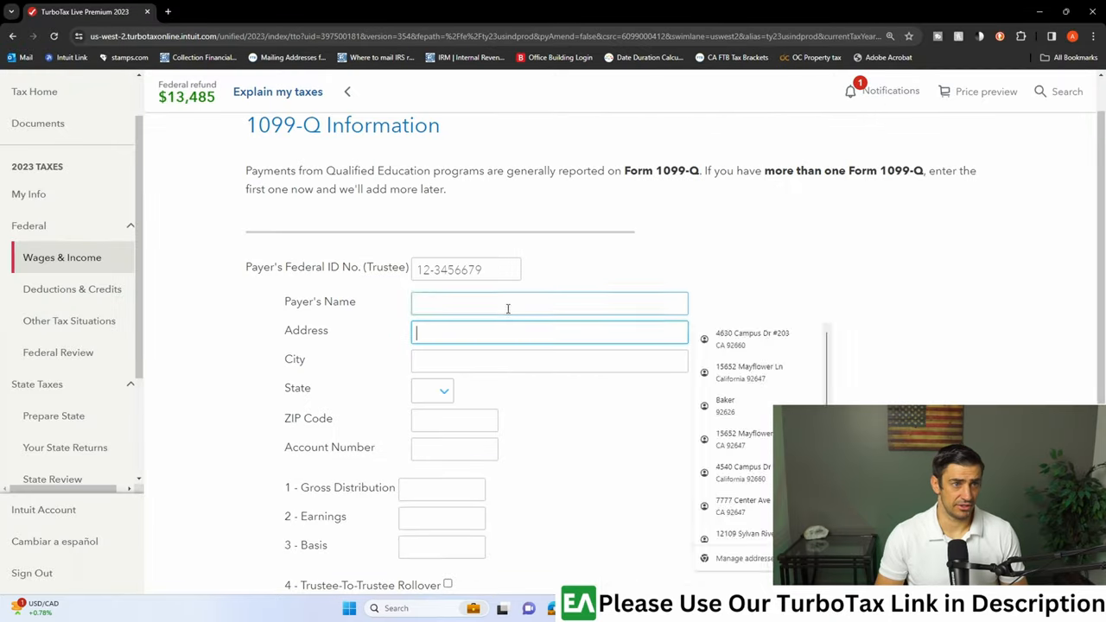
pyautogui.write('bank')
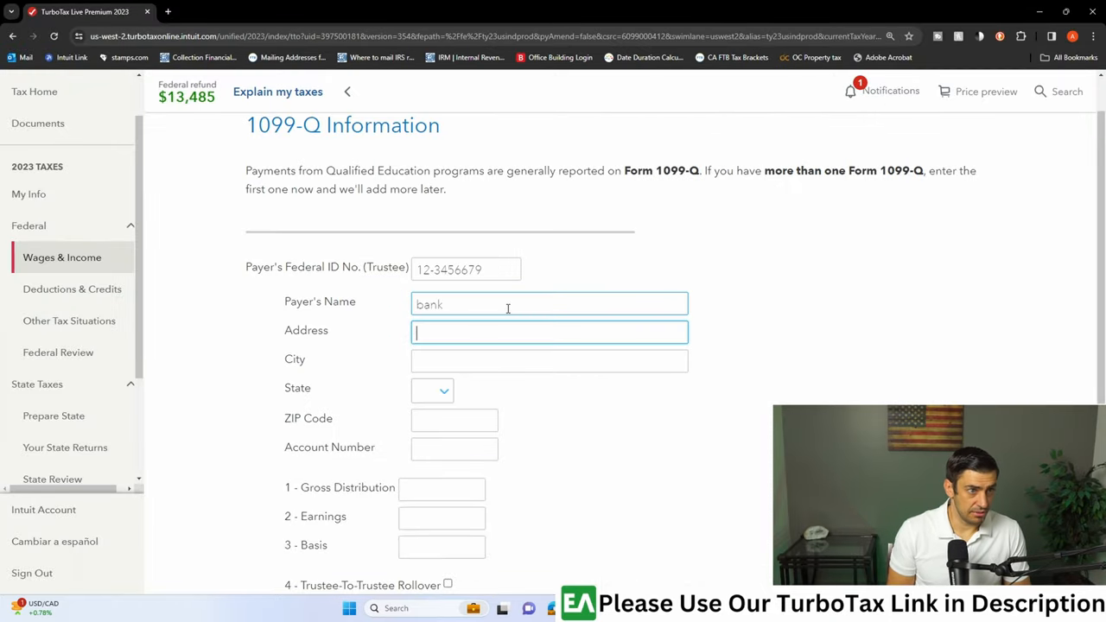
# Enter the payer address 123 main, newport, CA 92660.
pyautogui.write('123 main')
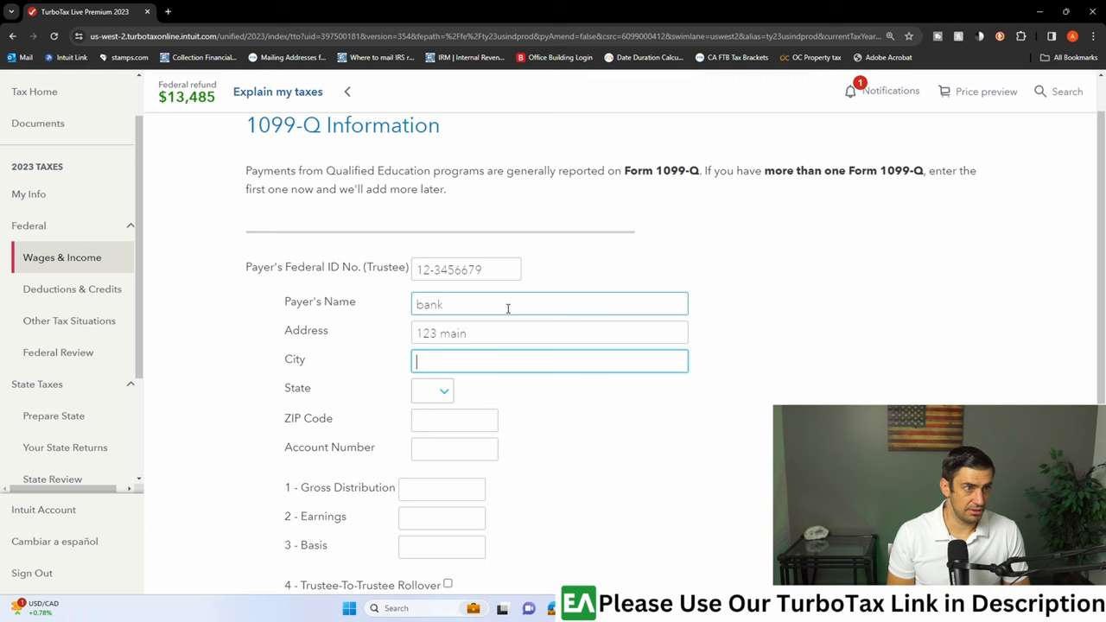
pyautogui.write('newport')
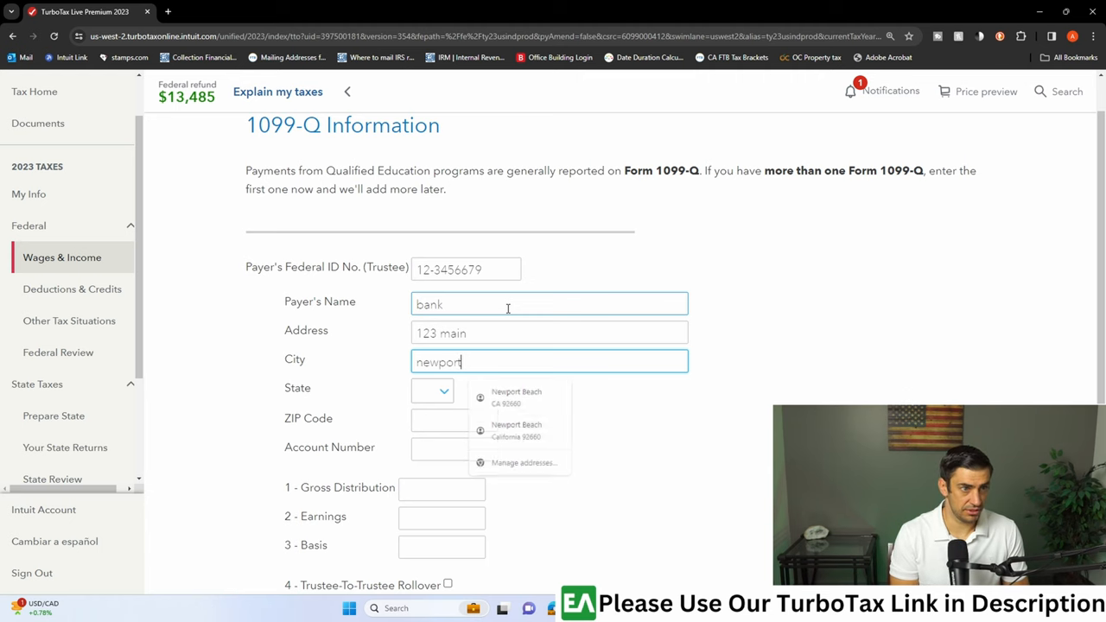
pyautogui.click(516, 397)
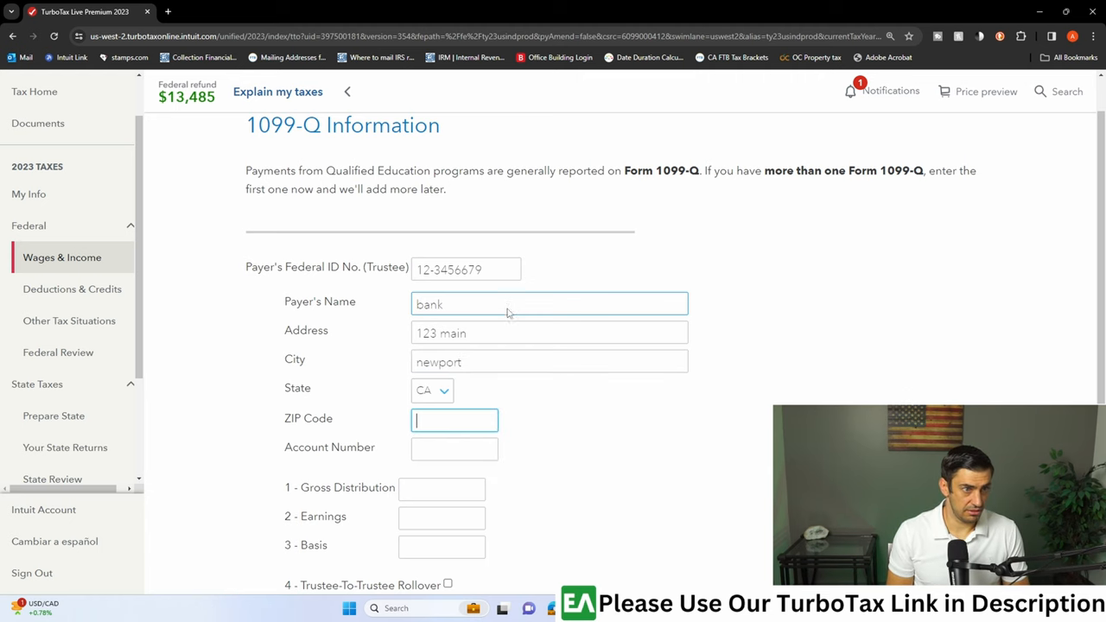
pyautogui.write('92660')
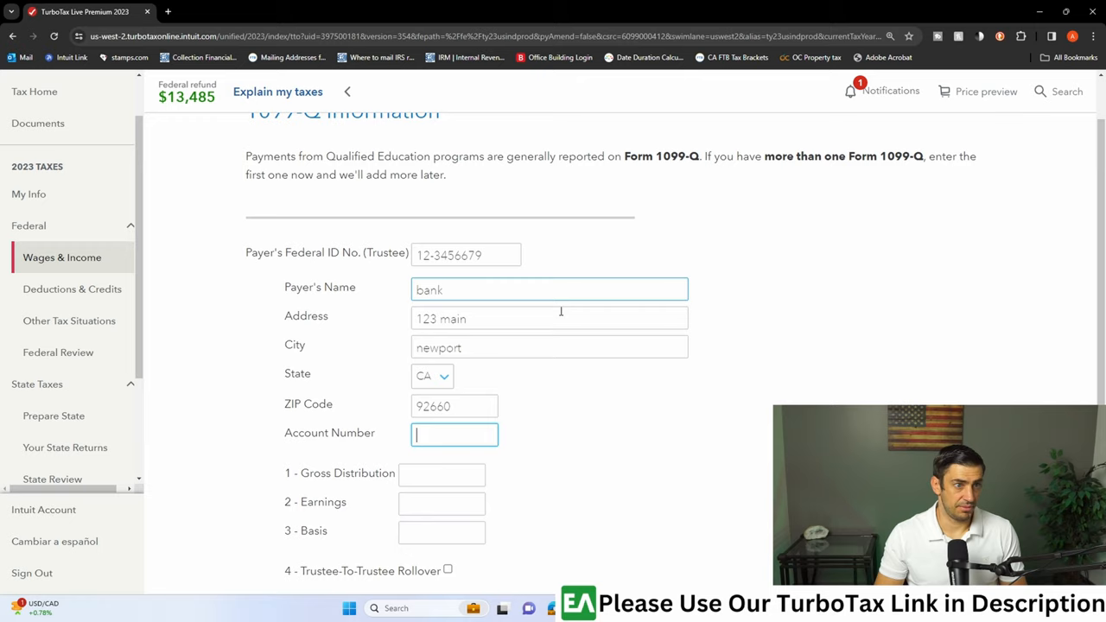
pyautogui.scroll(-3)
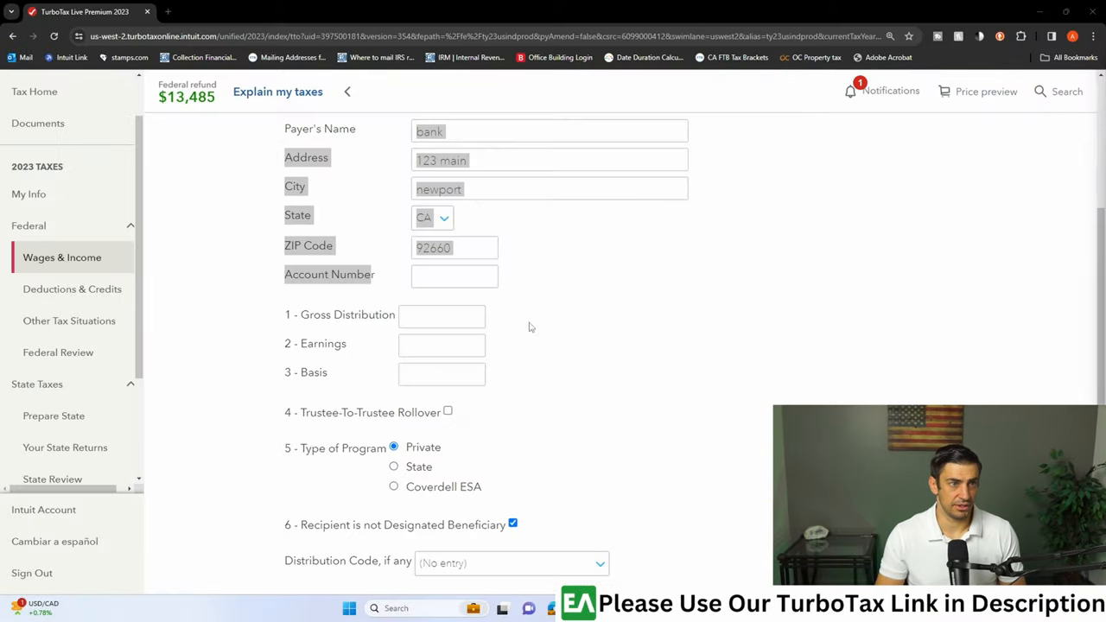
# Fill Box 1 with 823.25, Box 2 with 515.41 and Box 3 with 307.84.
pyautogui.write('823')
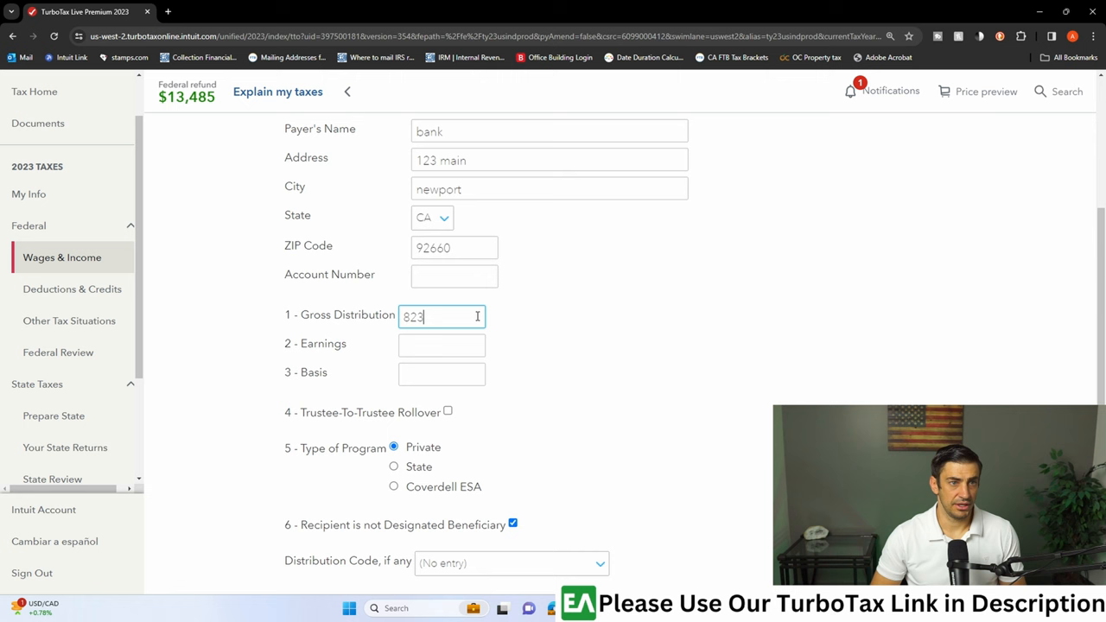
pyautogui.write('.25')
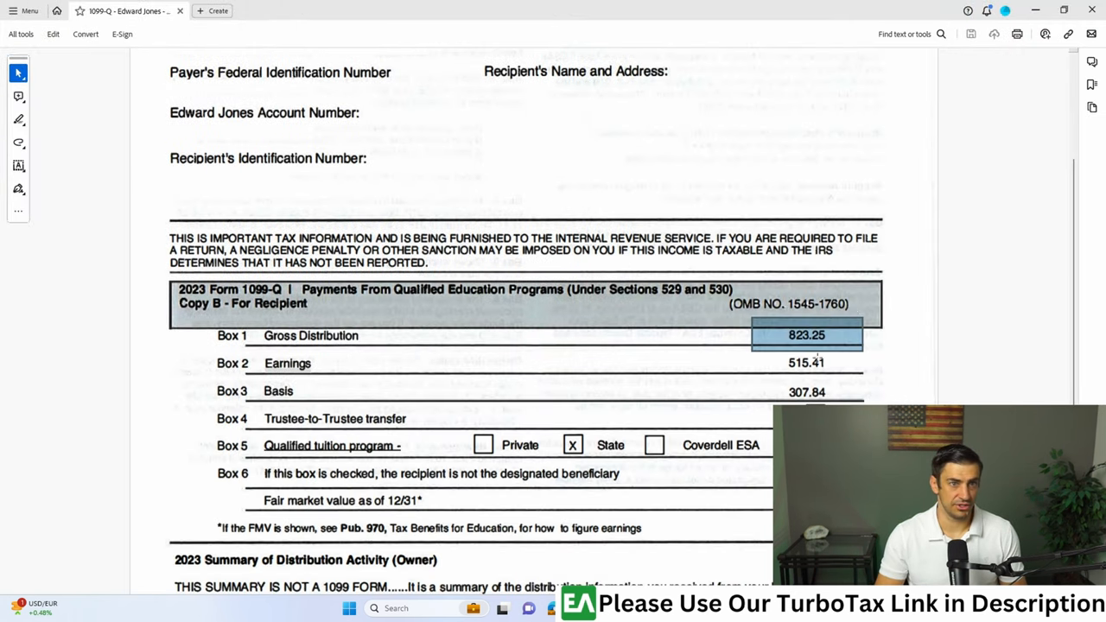
pyautogui.scroll(-3)
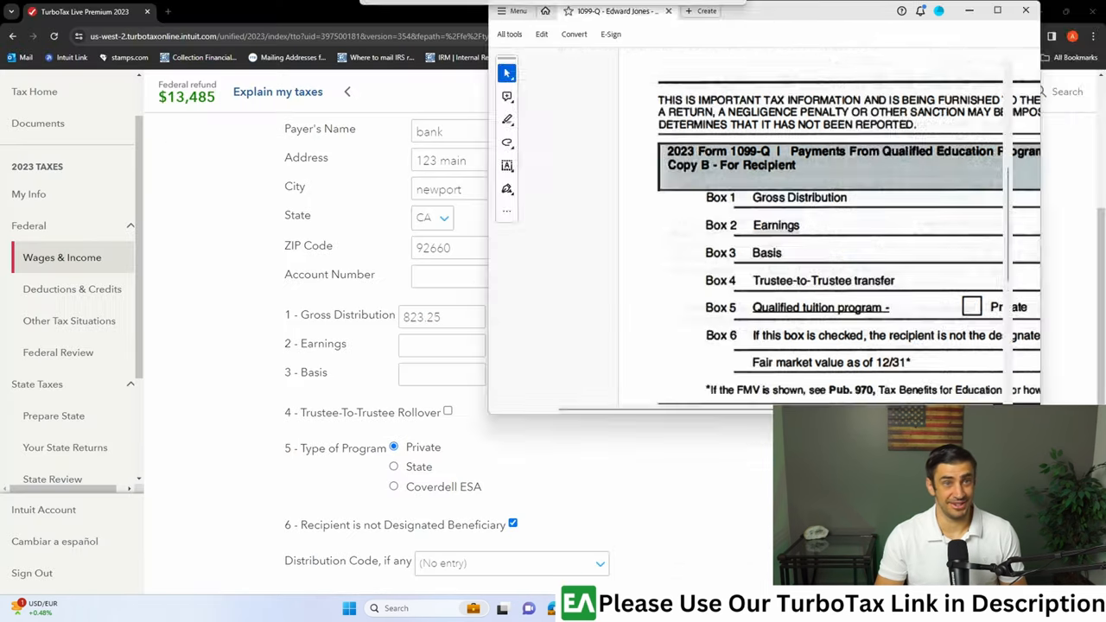
pyautogui.write('515.41')
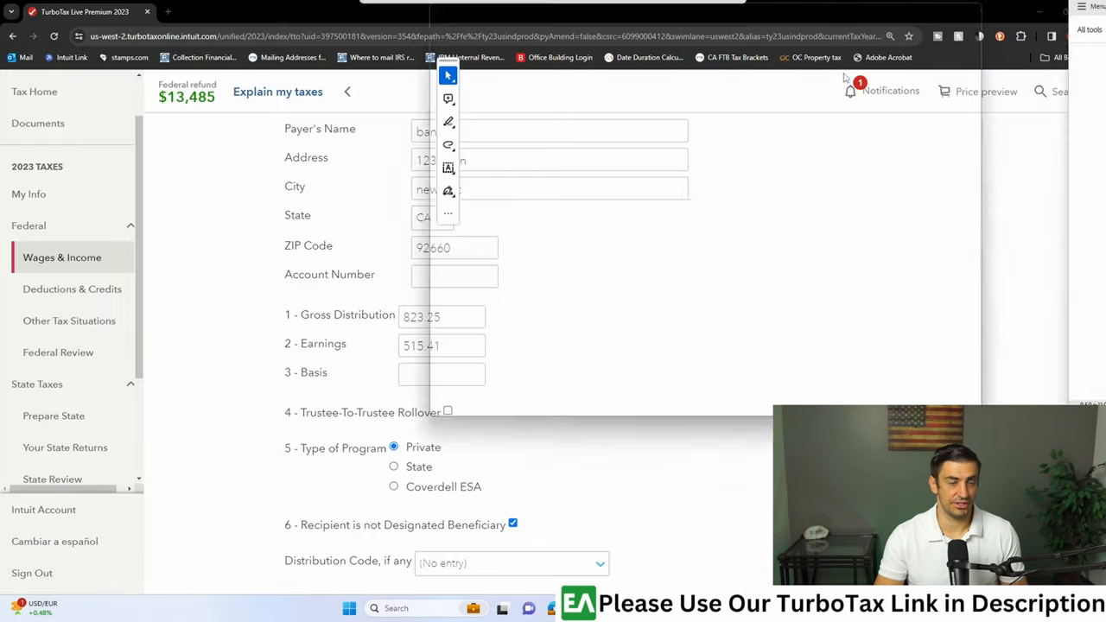
pyautogui.write('307.84')
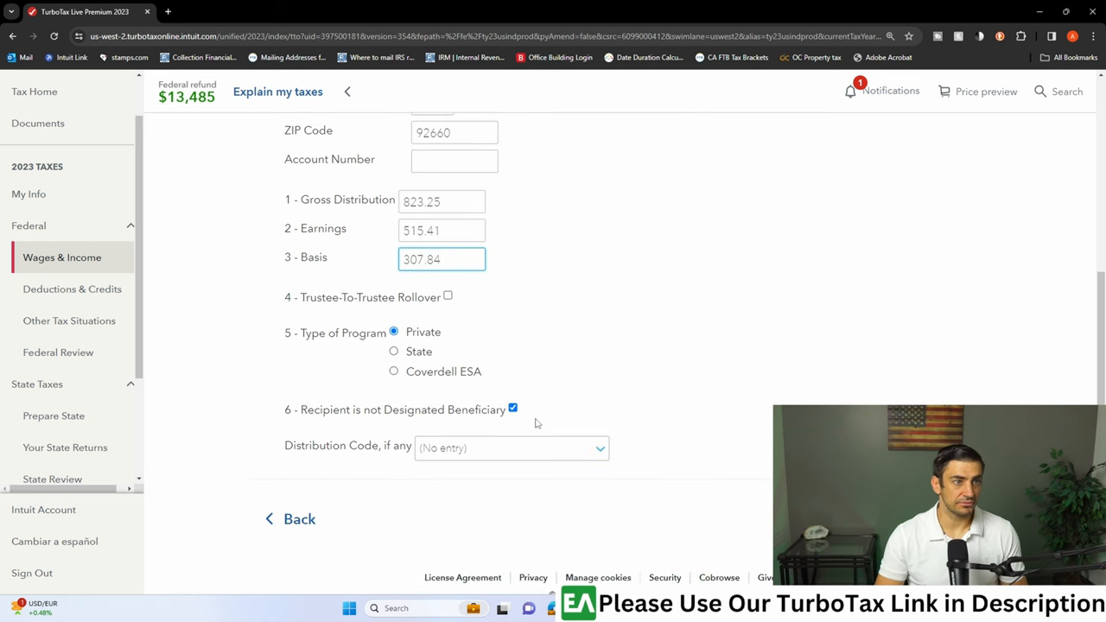
pyautogui.scroll(-3)
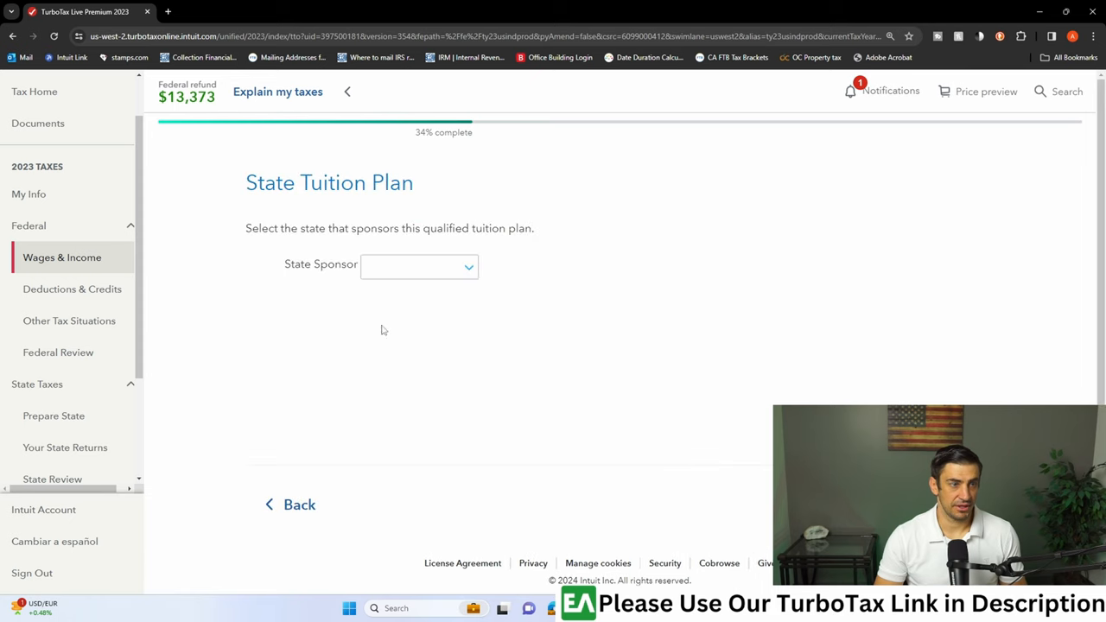
# Select California from the plan's State Sponsor dropdown.
pyautogui.click(419, 266)
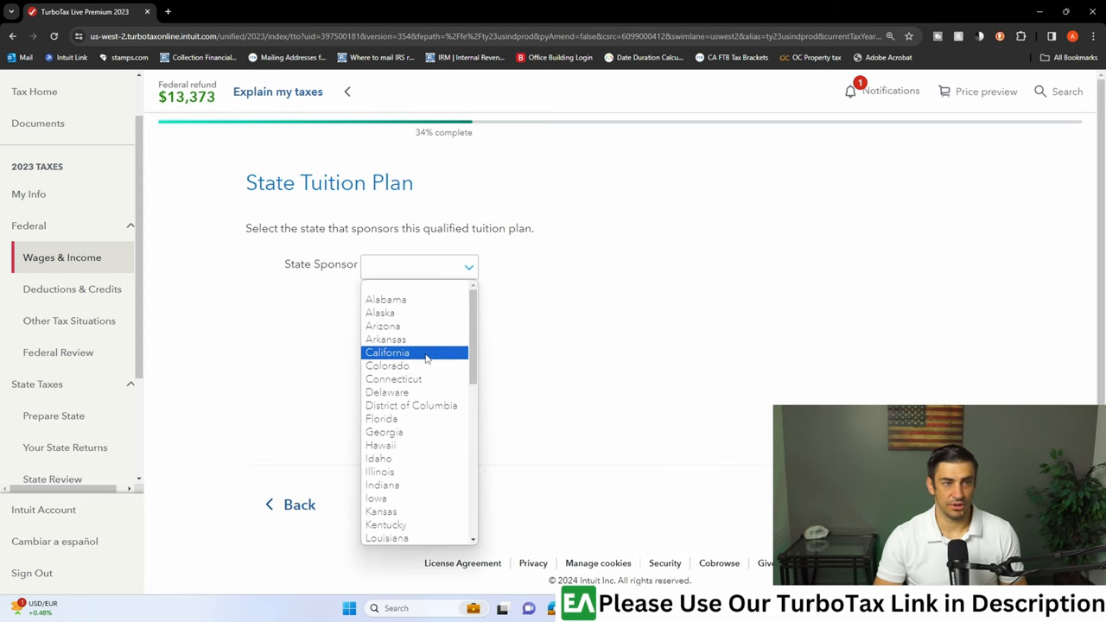
pyautogui.click(386, 352)
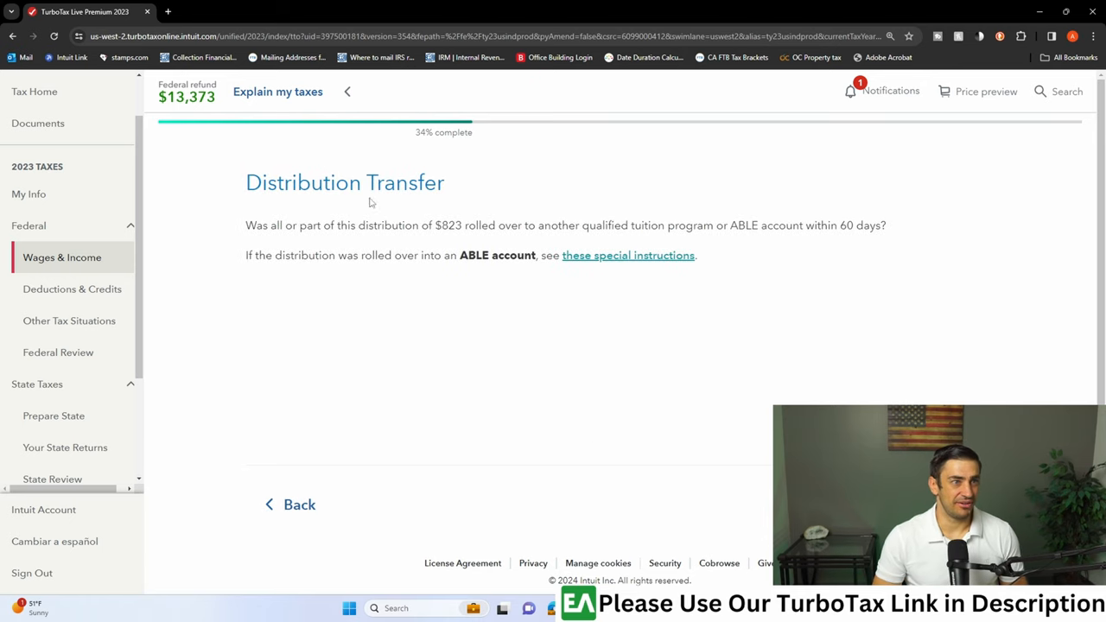
pyautogui.moveTo(302, 252)
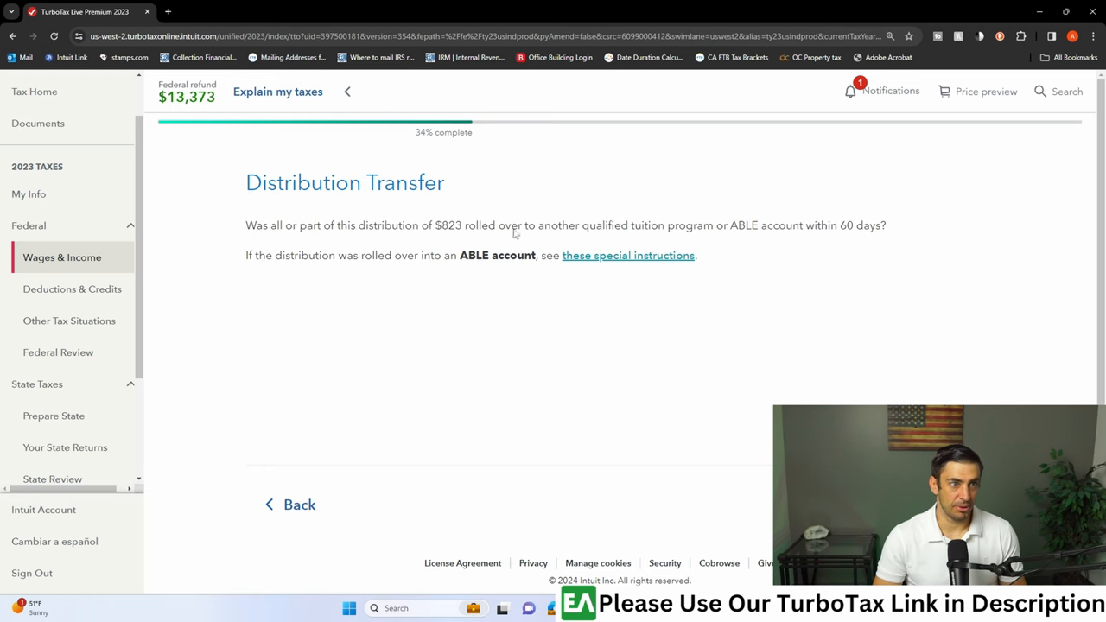
pyautogui.moveTo(930, 331)
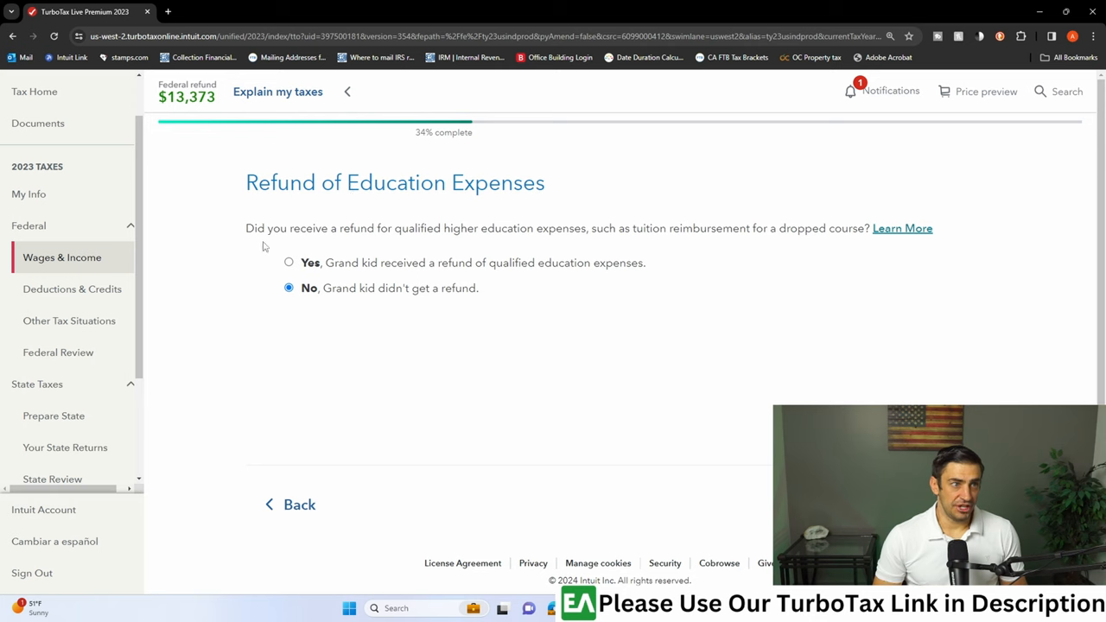
pyautogui.moveTo(485, 237)
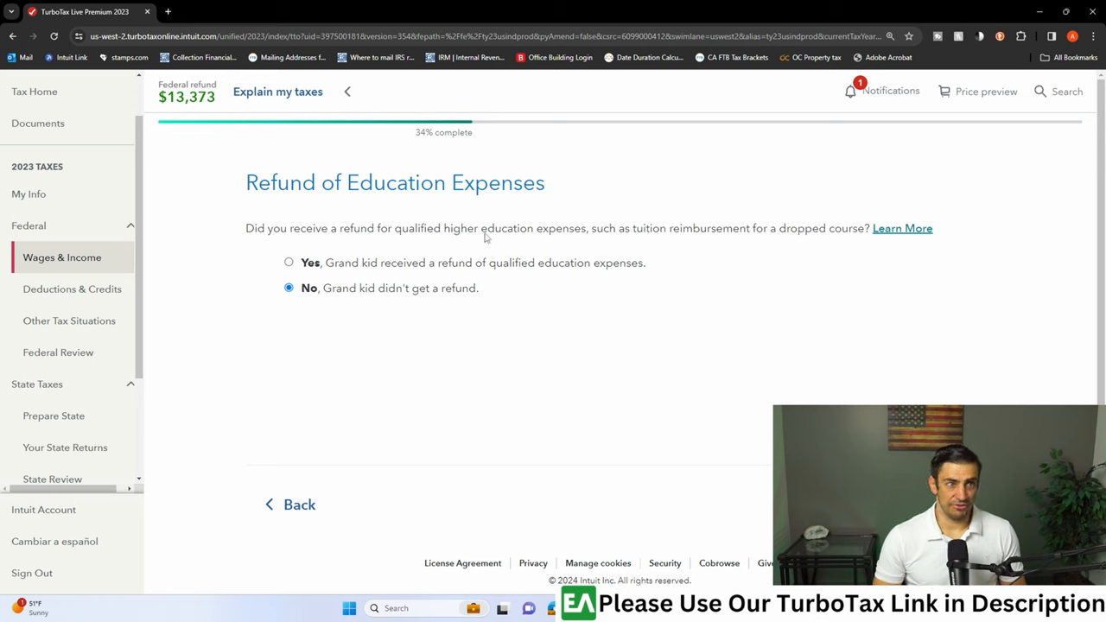
pyautogui.moveTo(750, 239)
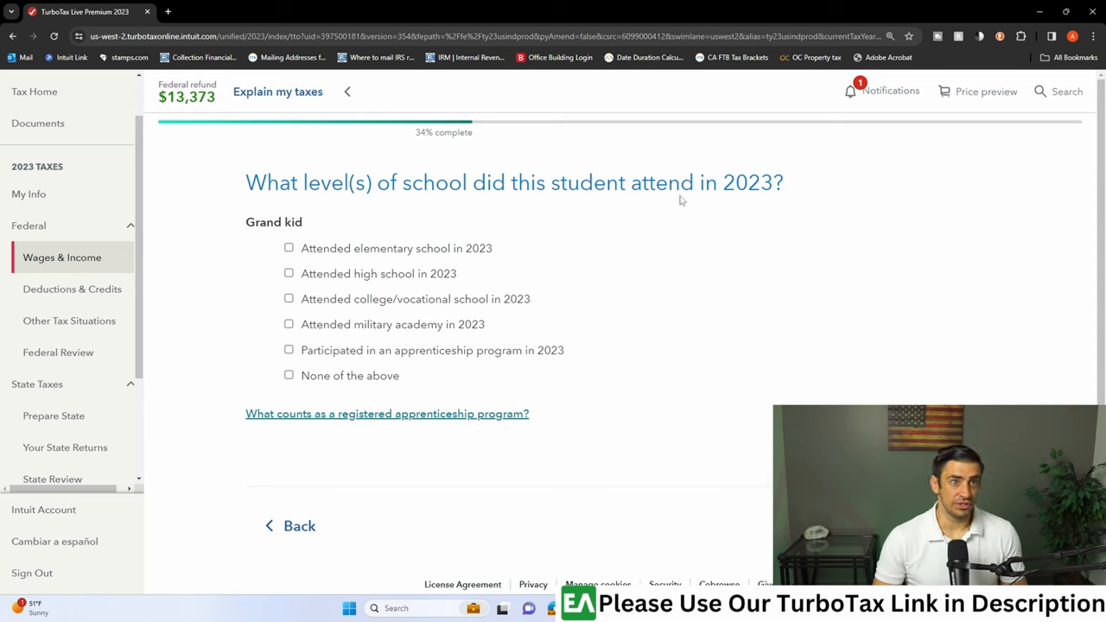
pyautogui.moveTo(314, 370)
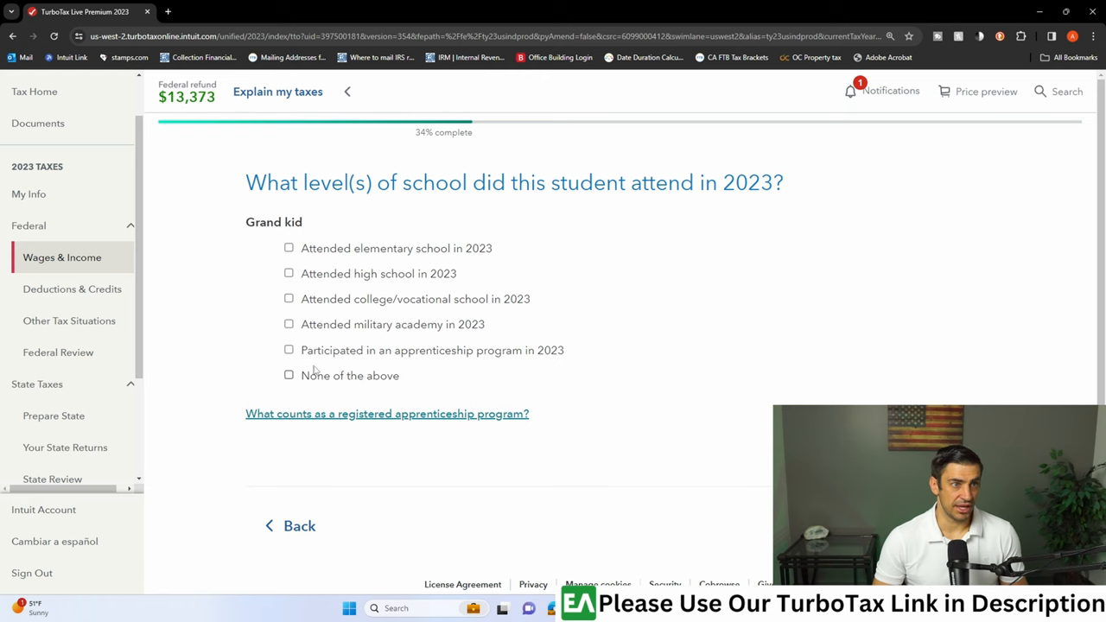
# Mark the student's school attendance level and answer the education loan payments question.
pyautogui.click(289, 298)
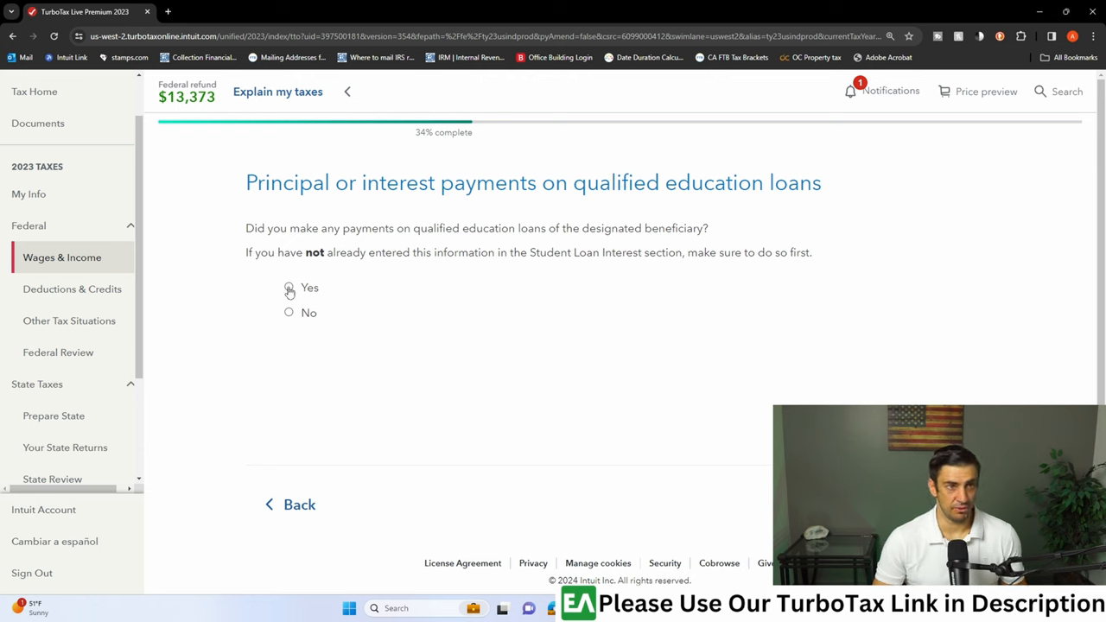
pyautogui.click(289, 312)
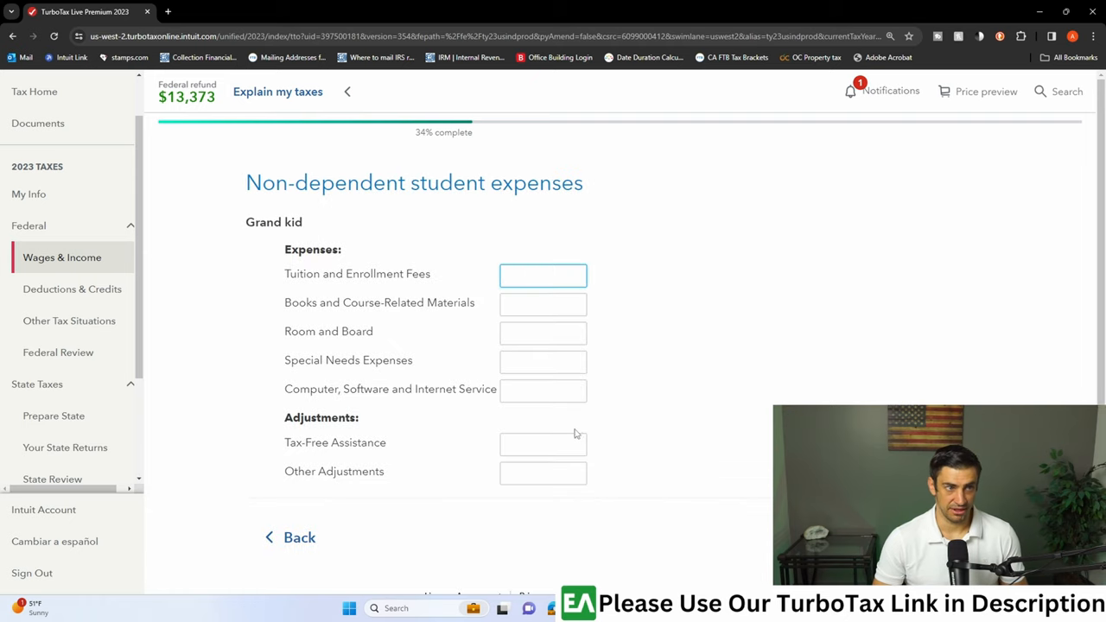
# Enter 800 for books and course materials and 1,500 for computer, software and internet.
pyautogui.click(542, 275)
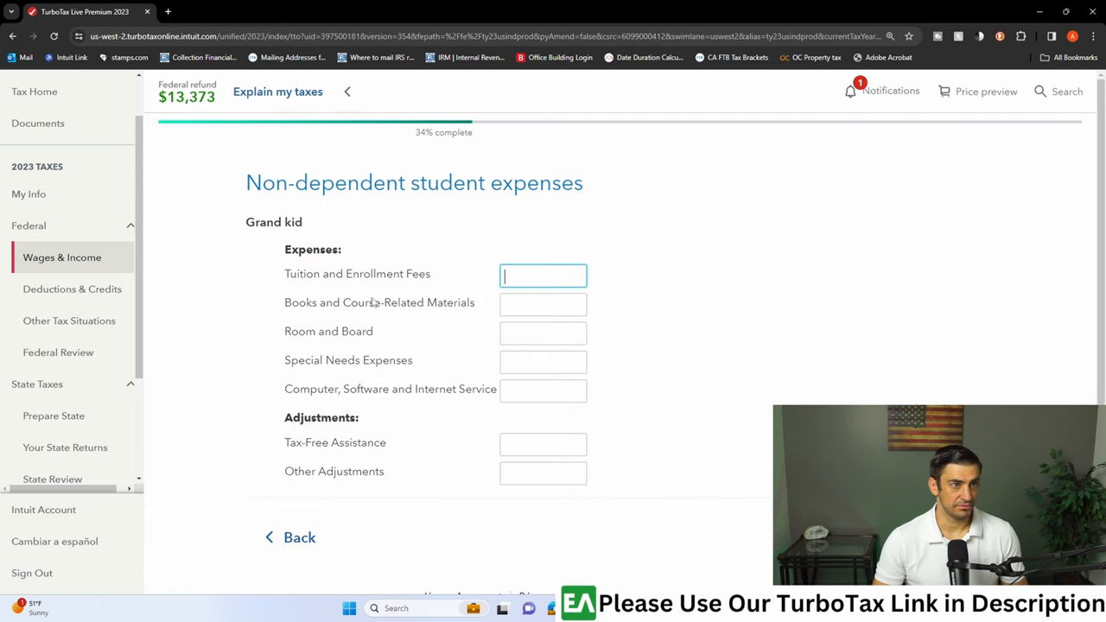
pyautogui.click(543, 302)
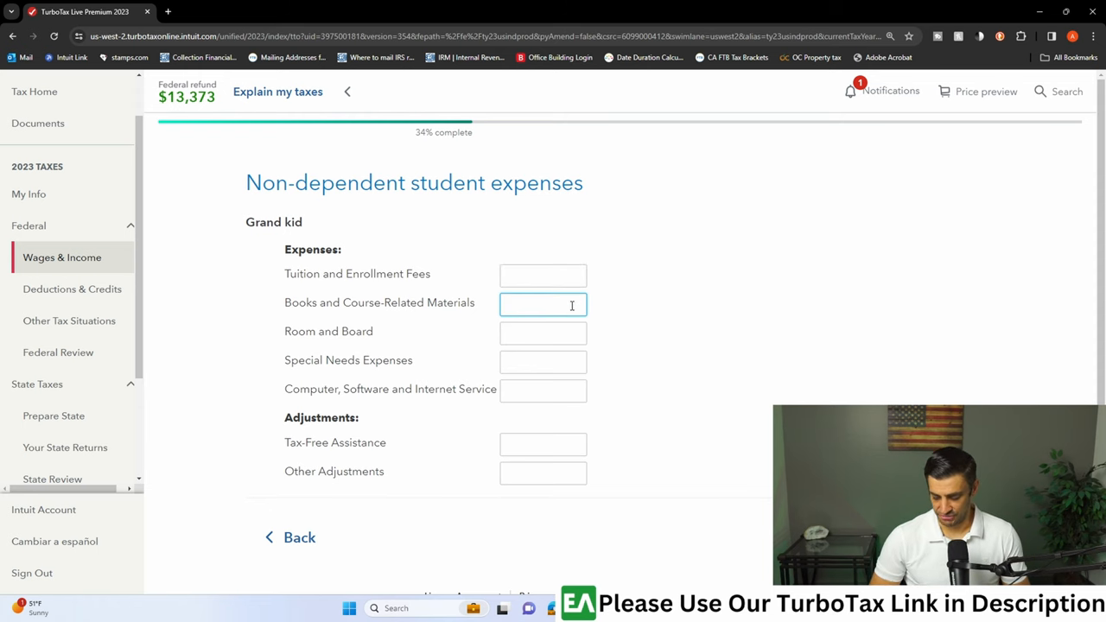
pyautogui.write('800')
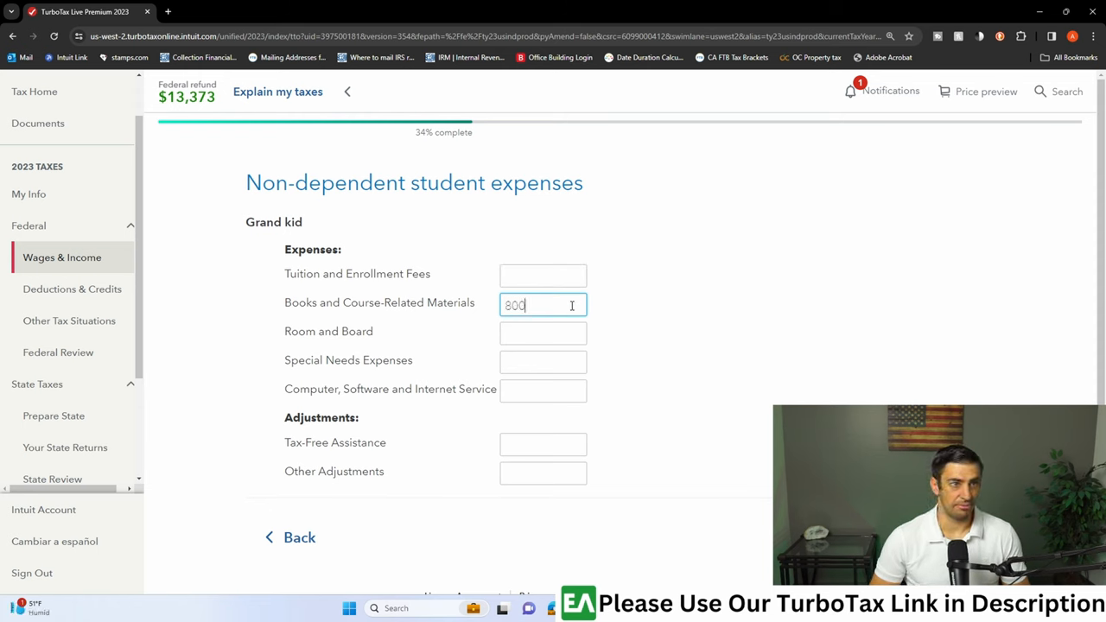
pyautogui.click(542, 390)
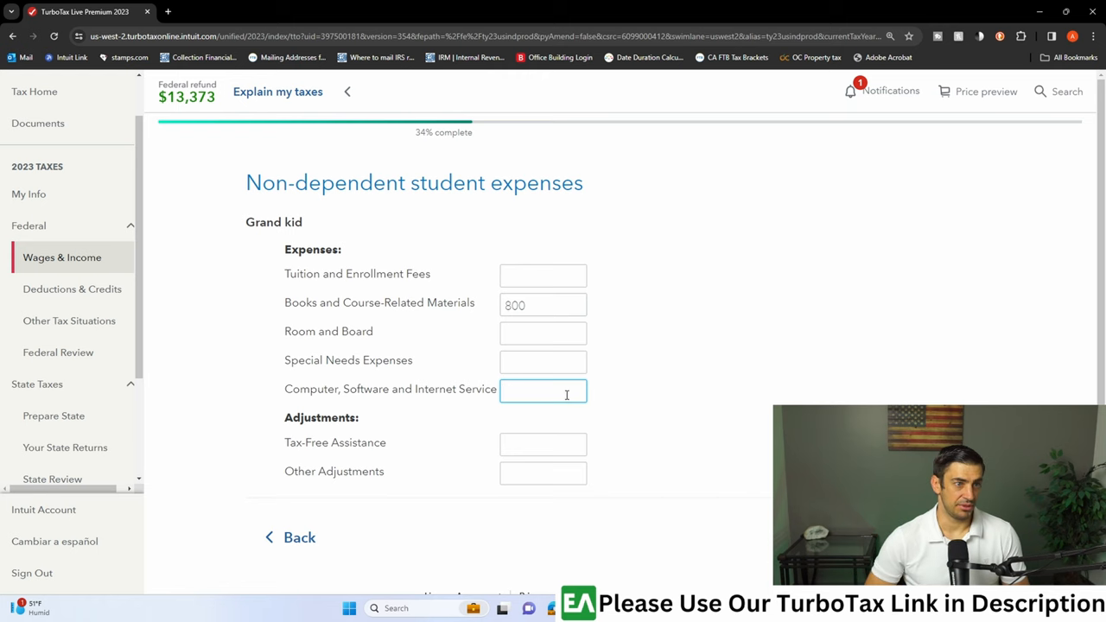
pyautogui.write('1,500')
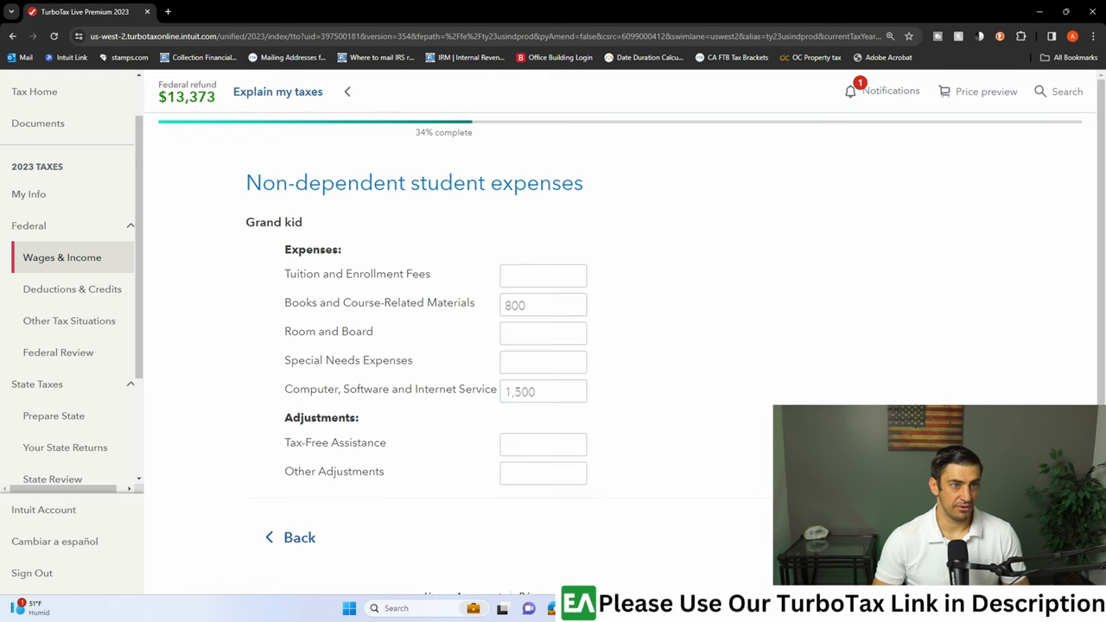